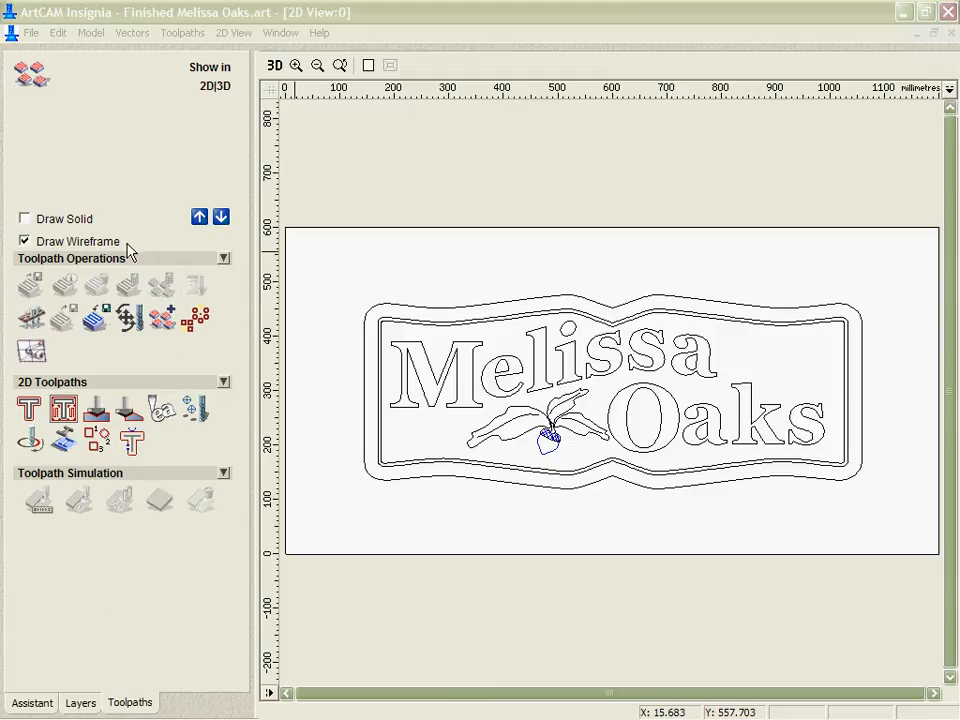
mouse_move(192, 388)
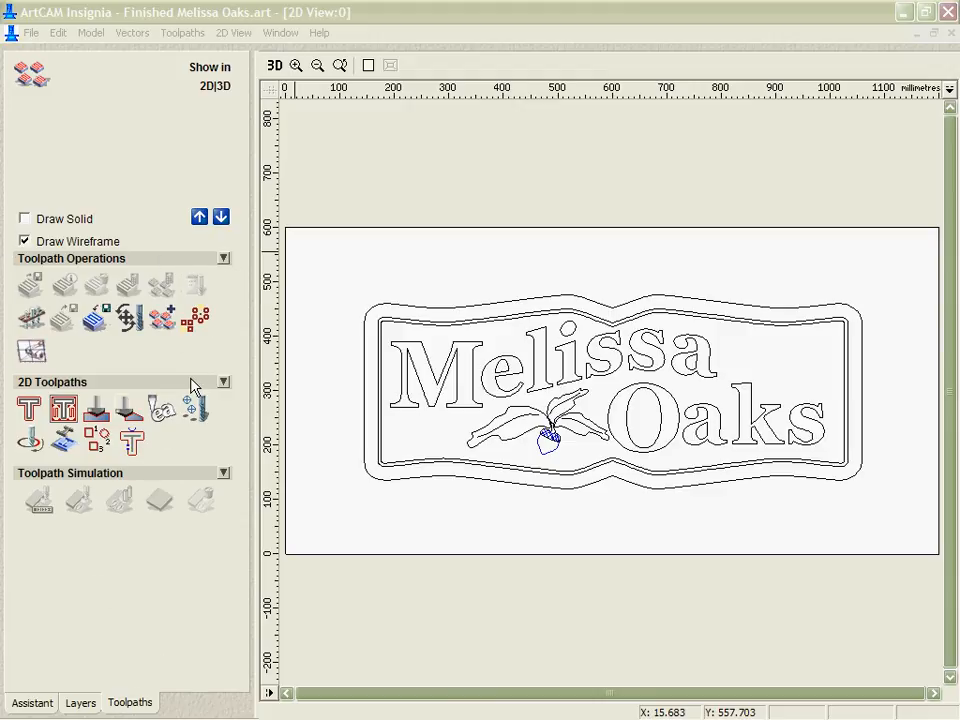
mouse_move(212, 344)
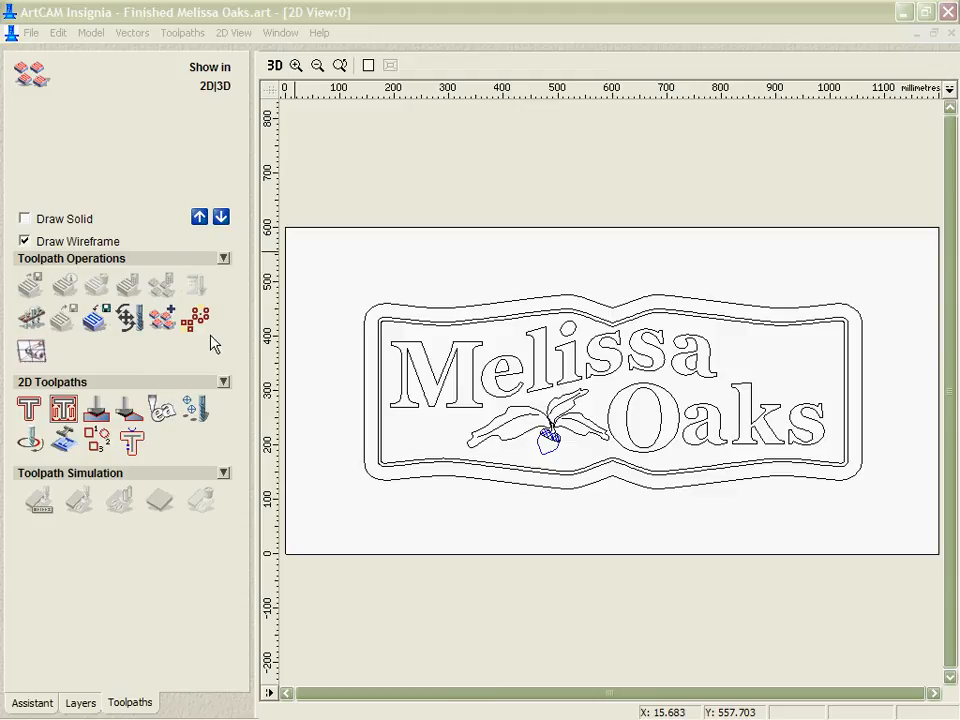
mouse_move(188, 378)
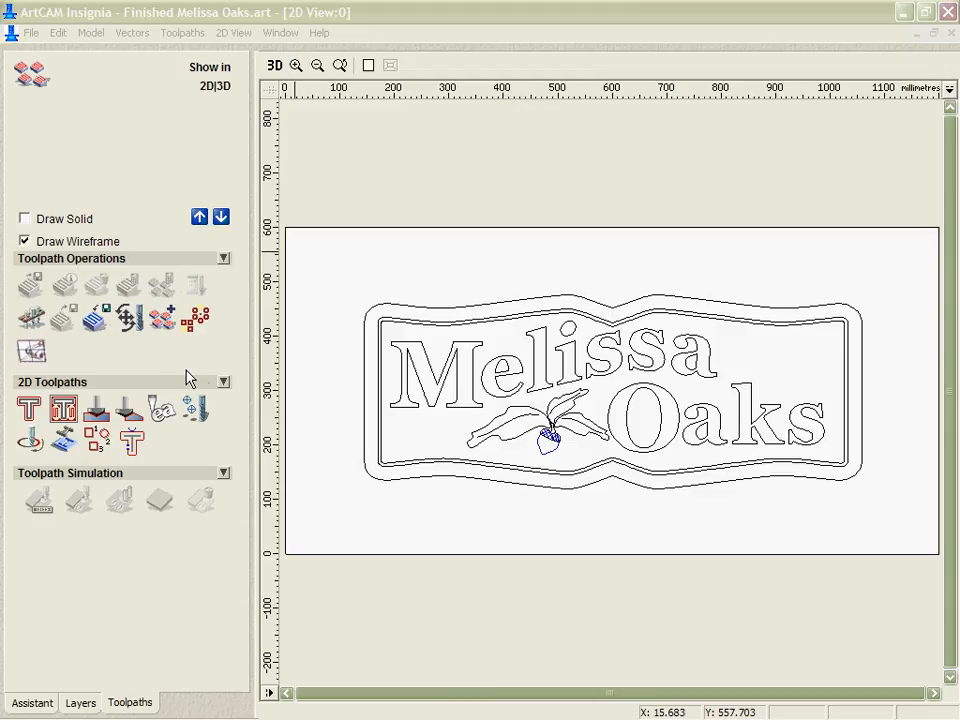
mouse_move(28, 440)
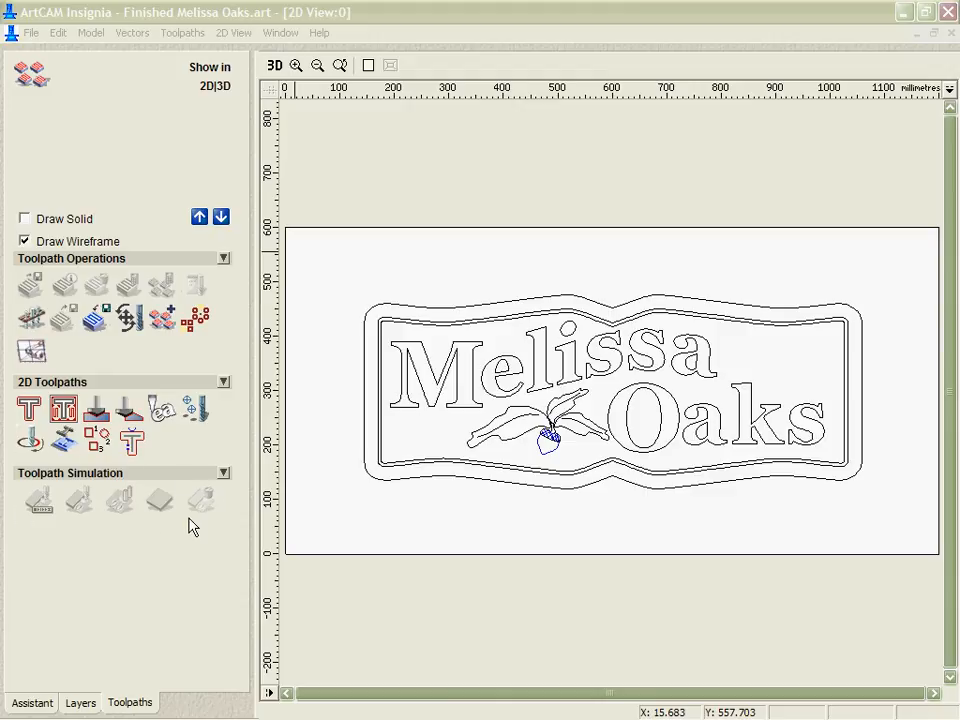
mouse_move(188, 348)
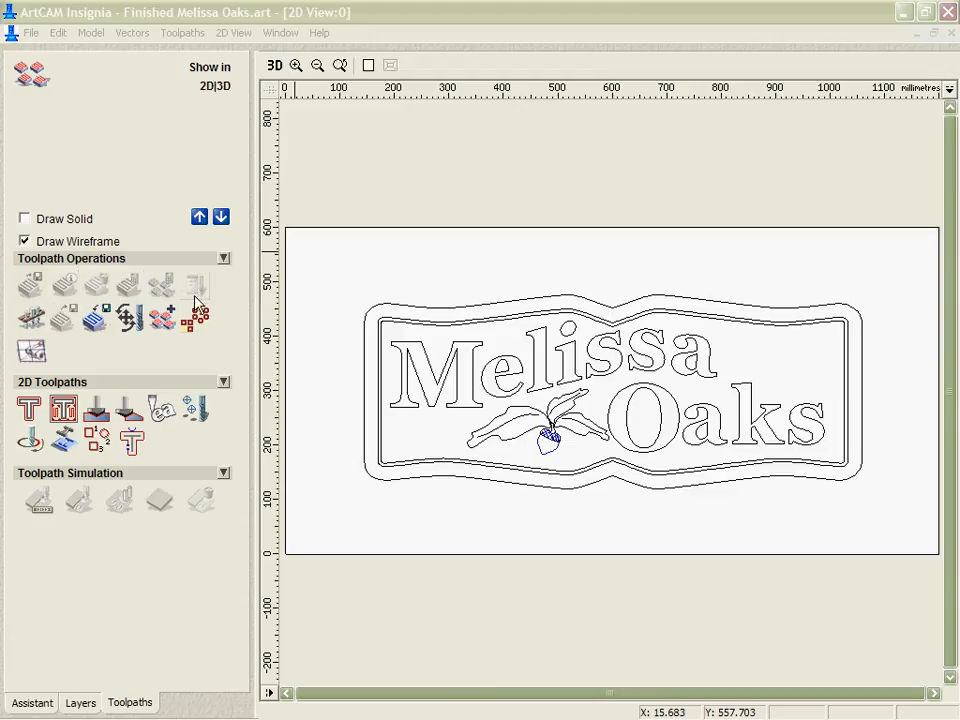
mouse_move(332, 370)
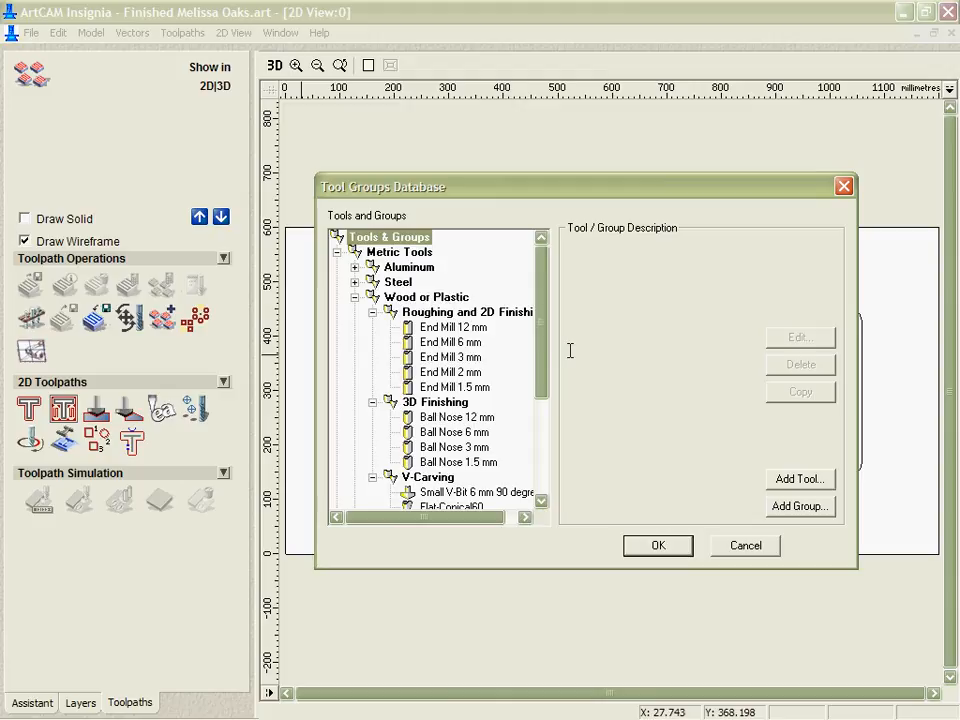
Step: Inspect the End Mill 12 mm settings in the Roughing and 2D Finishing group, cancel, and close the tool database unchanged
left_click(454, 328)
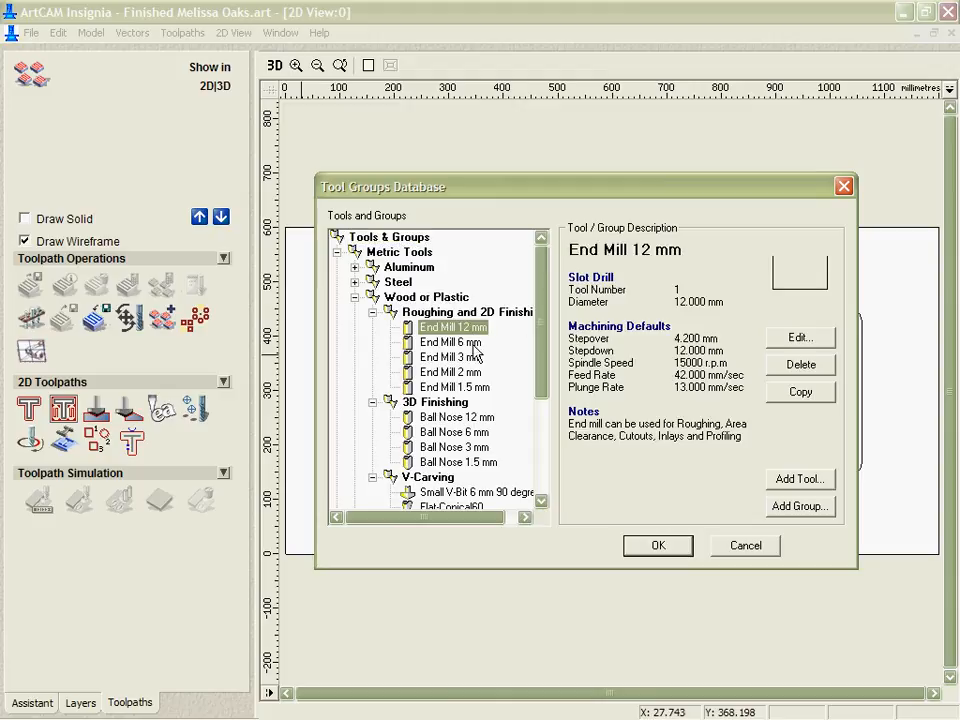
mouse_move(340, 406)
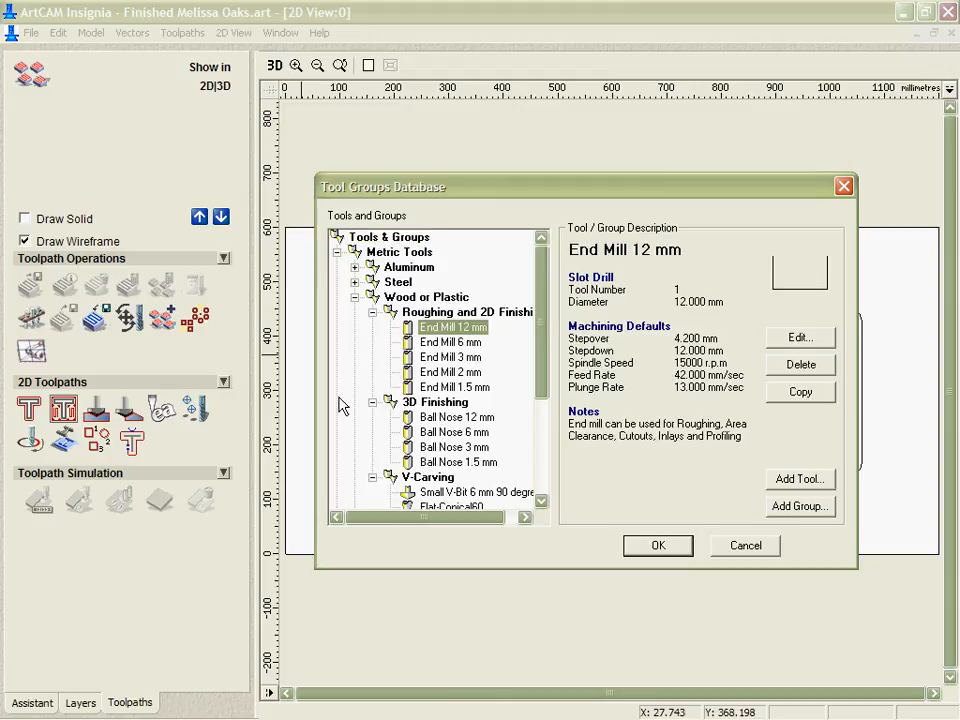
left_click(468, 312)
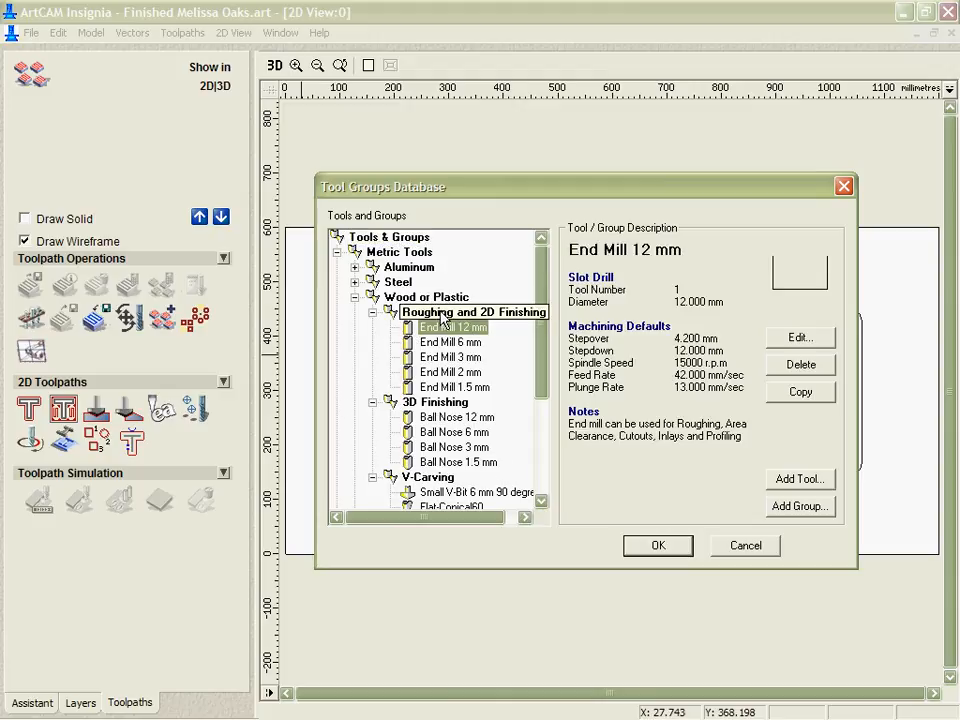
left_click(800, 336)
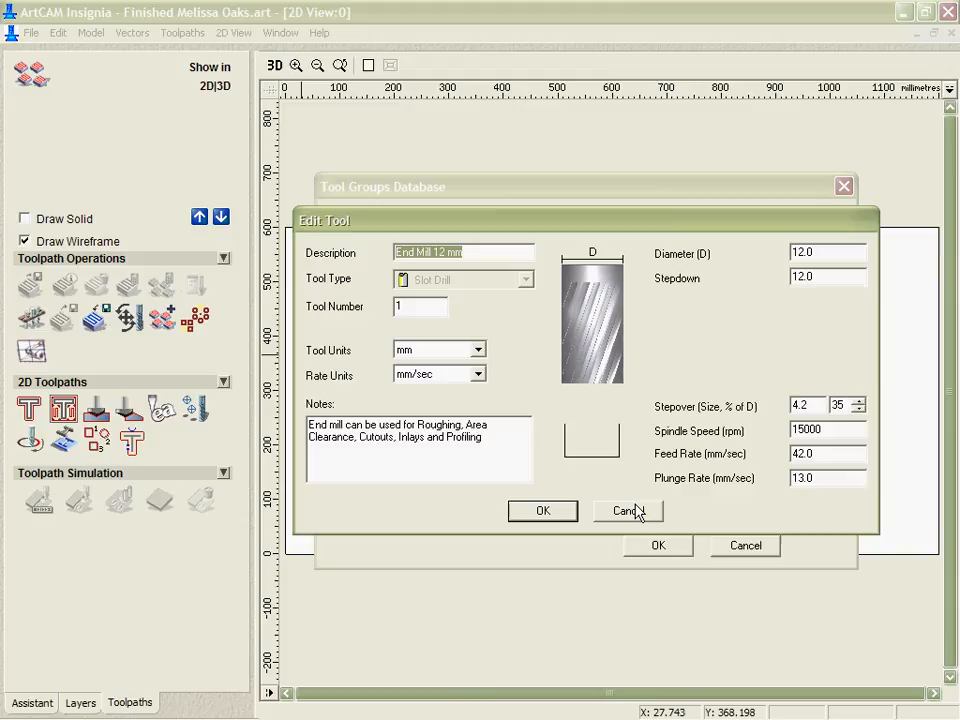
left_click(628, 512)
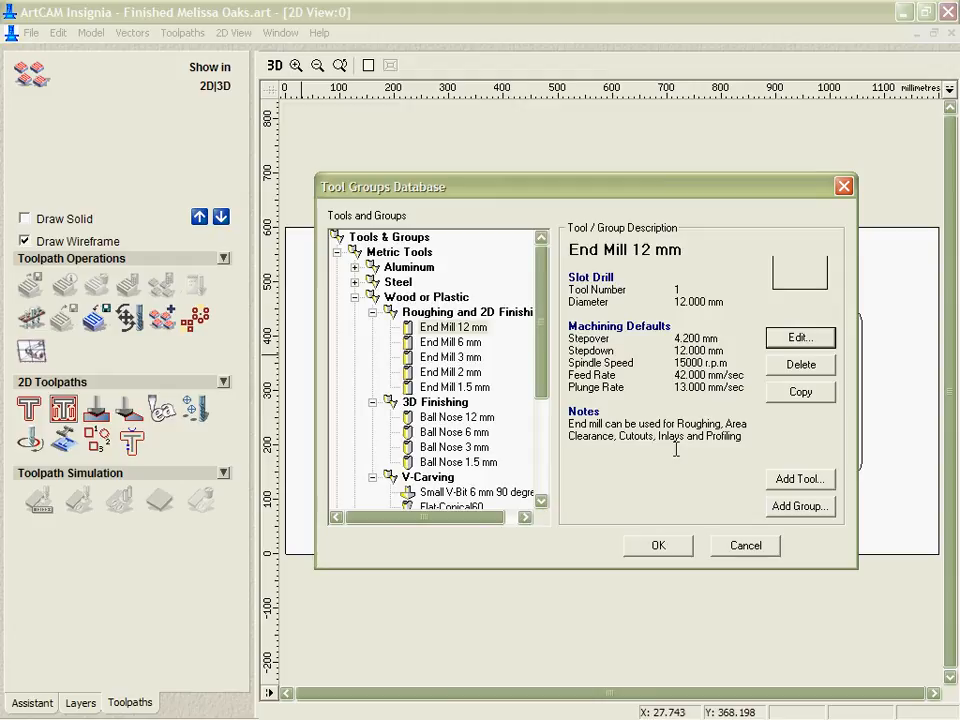
left_click(658, 544)
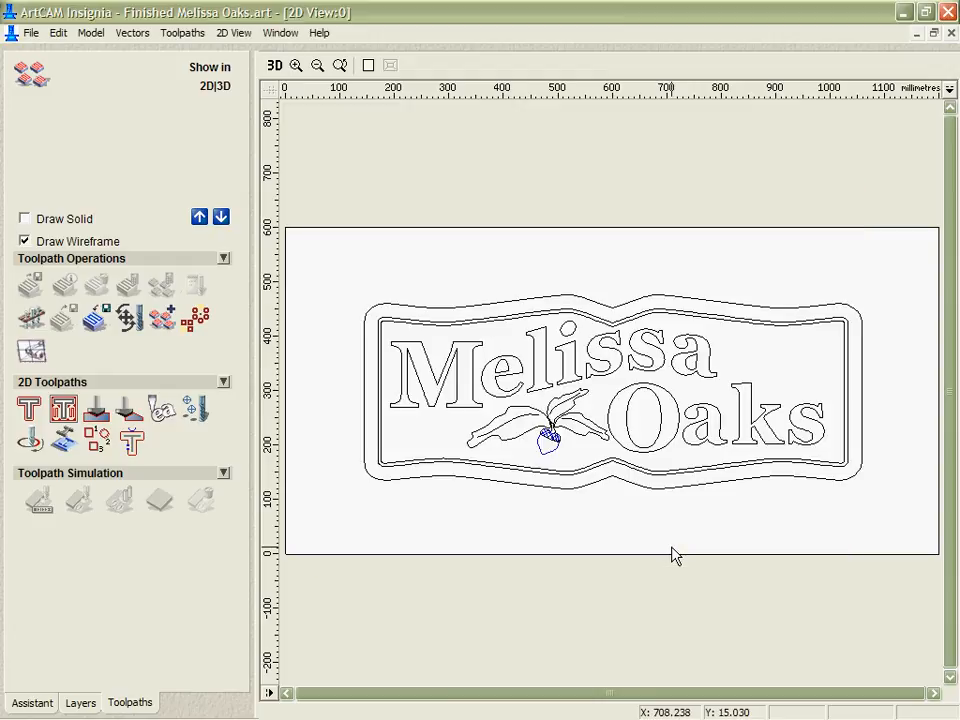
mouse_move(372, 262)
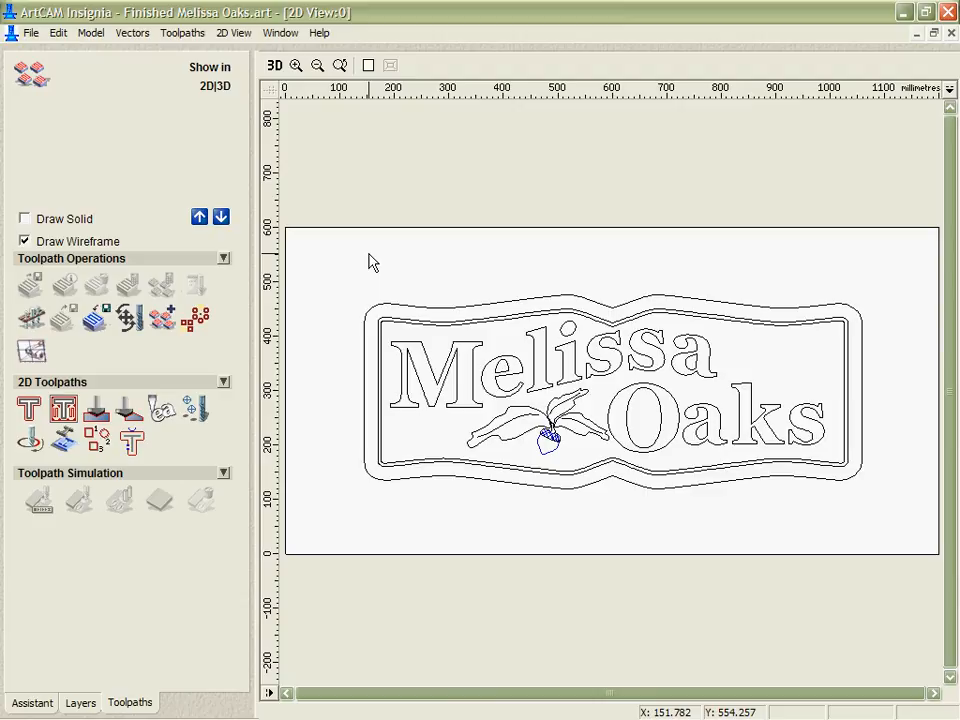
mouse_move(364, 256)
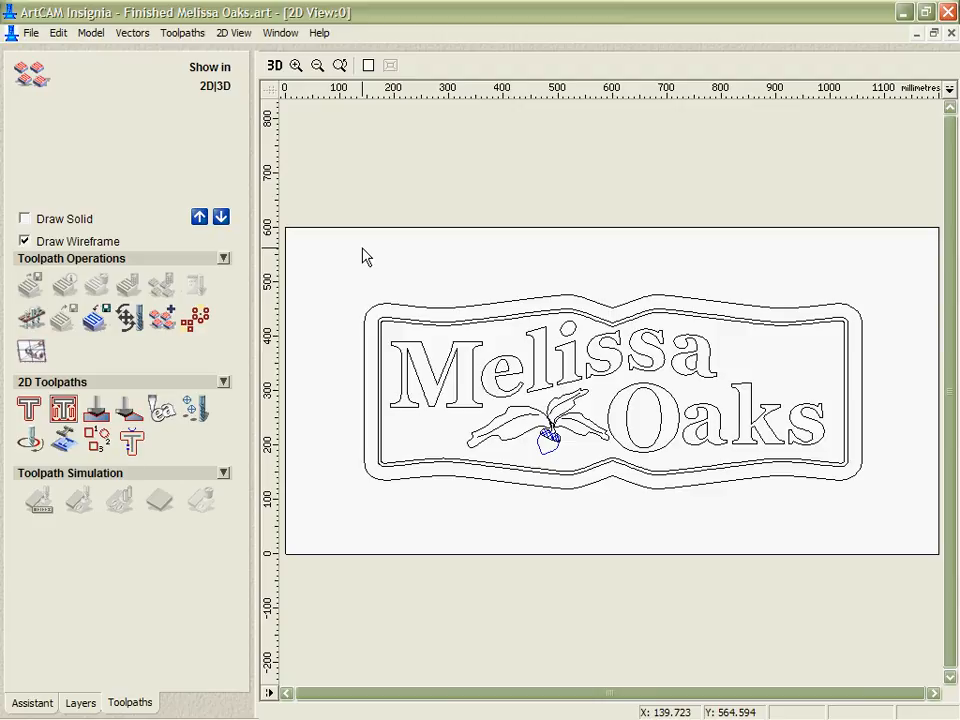
mouse_move(498, 368)
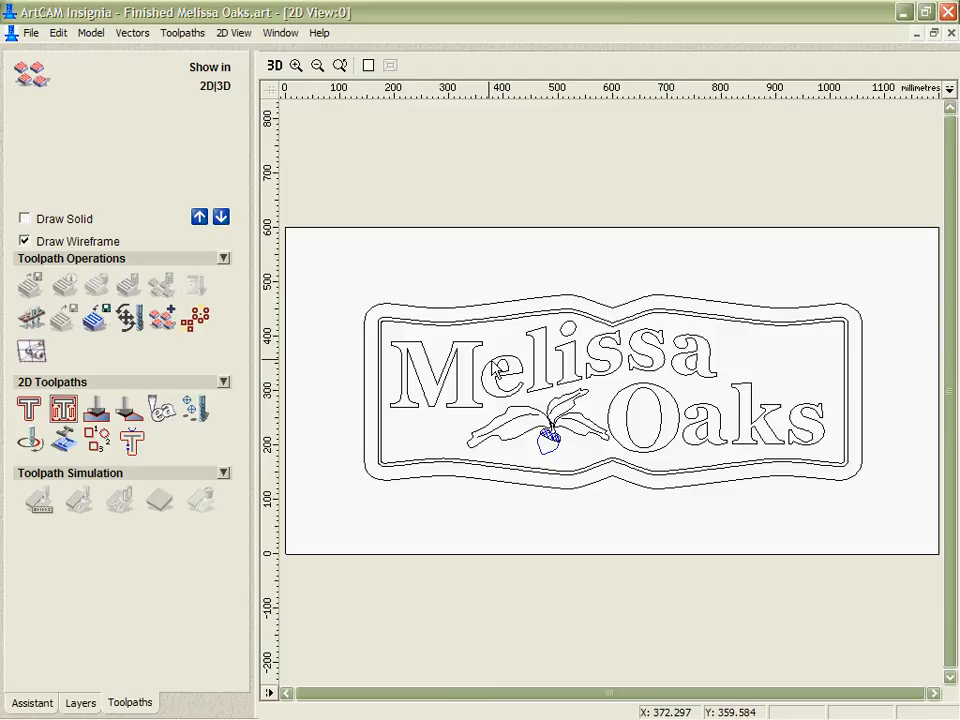
mouse_move(540, 320)
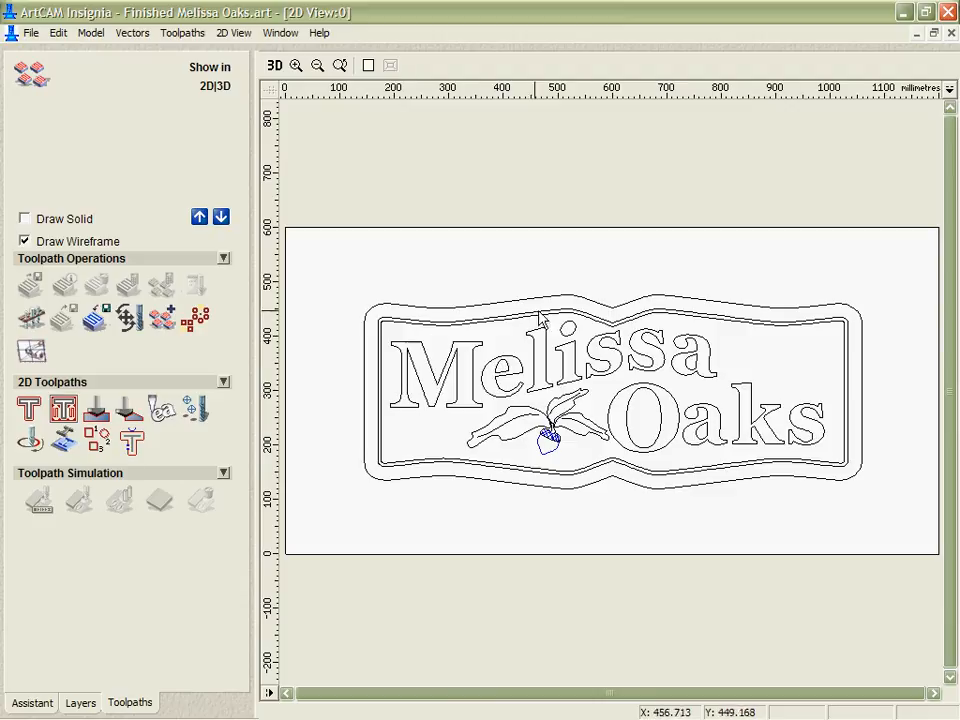
mouse_move(670, 490)
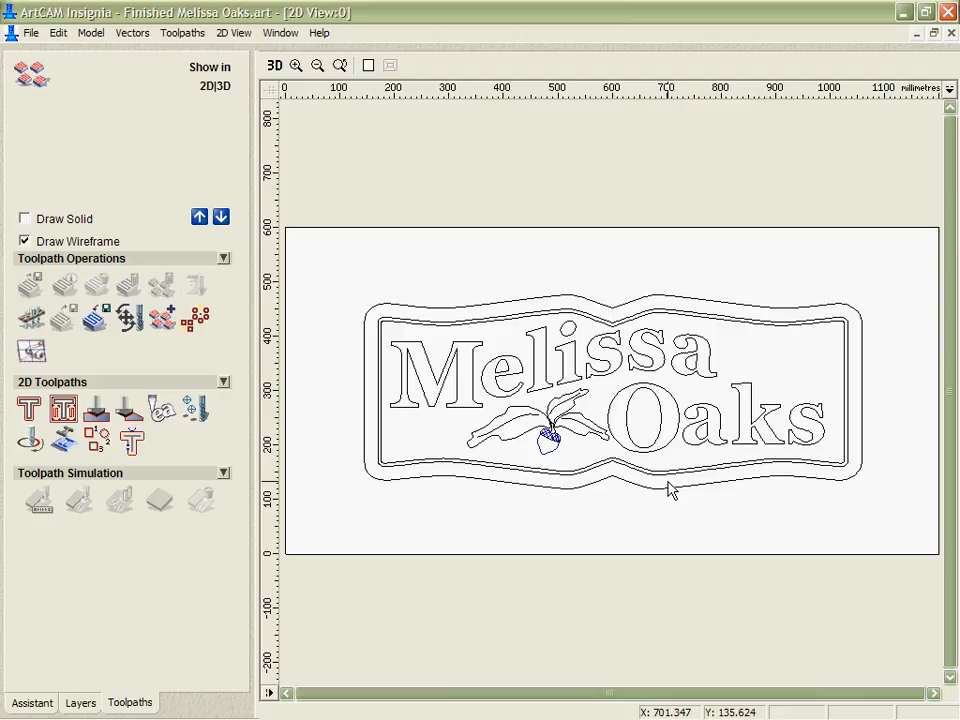
mouse_move(476, 390)
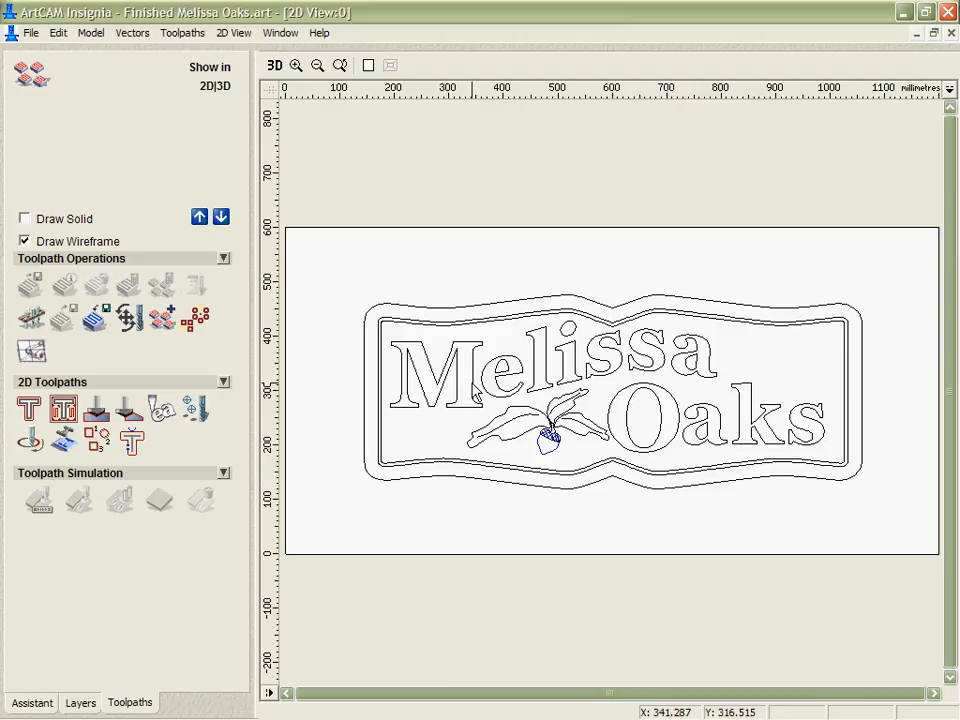
mouse_move(470, 330)
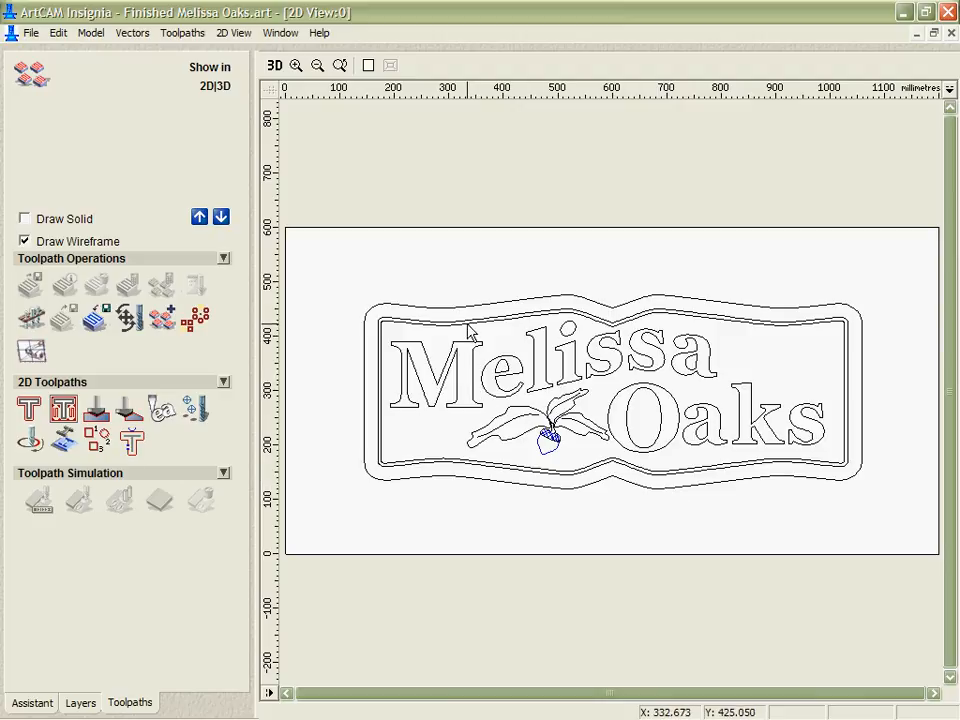
mouse_move(508, 418)
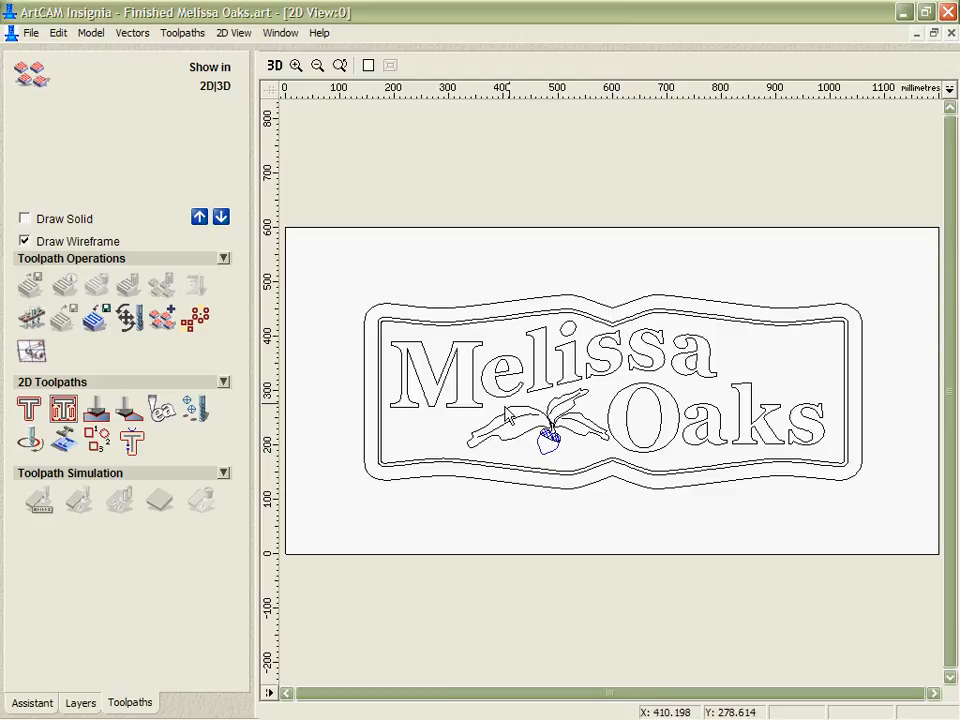
mouse_move(616, 290)
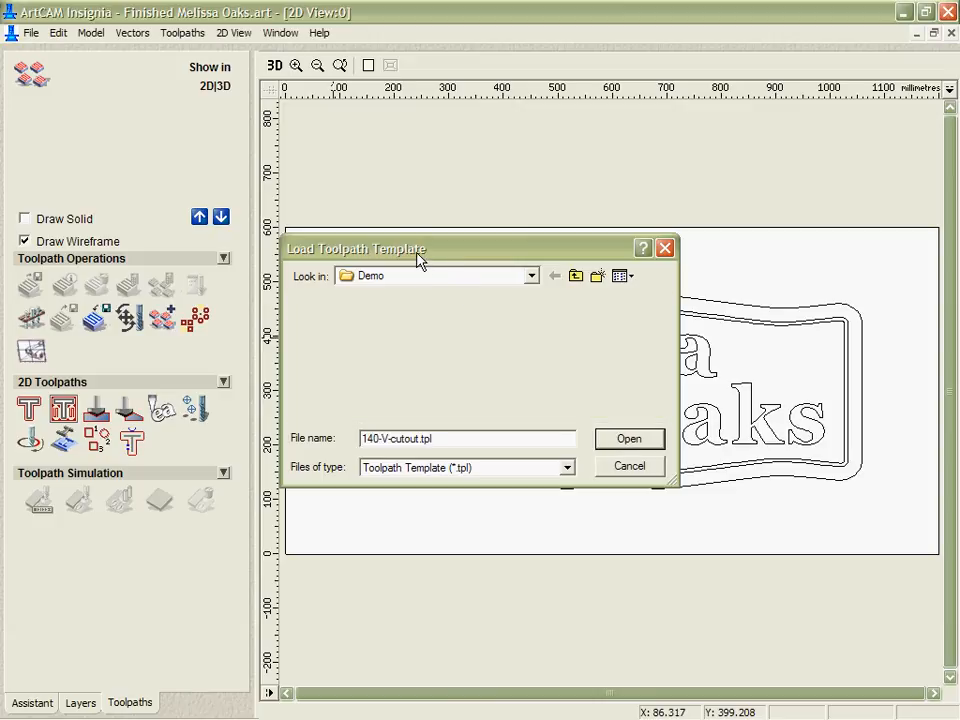
left_click(628, 438)
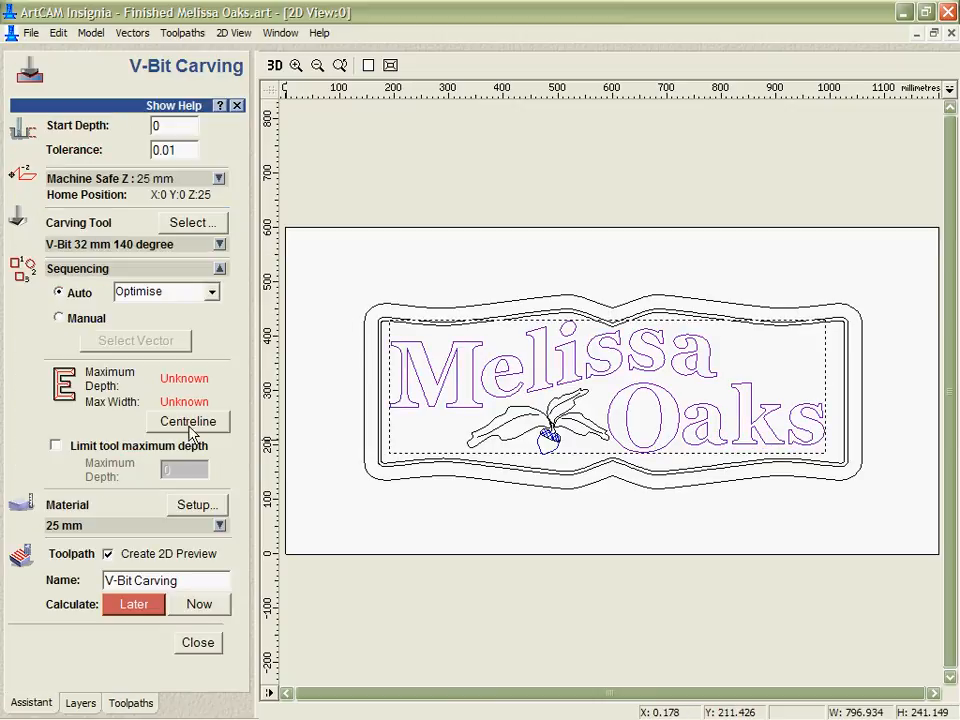
left_click(200, 604)
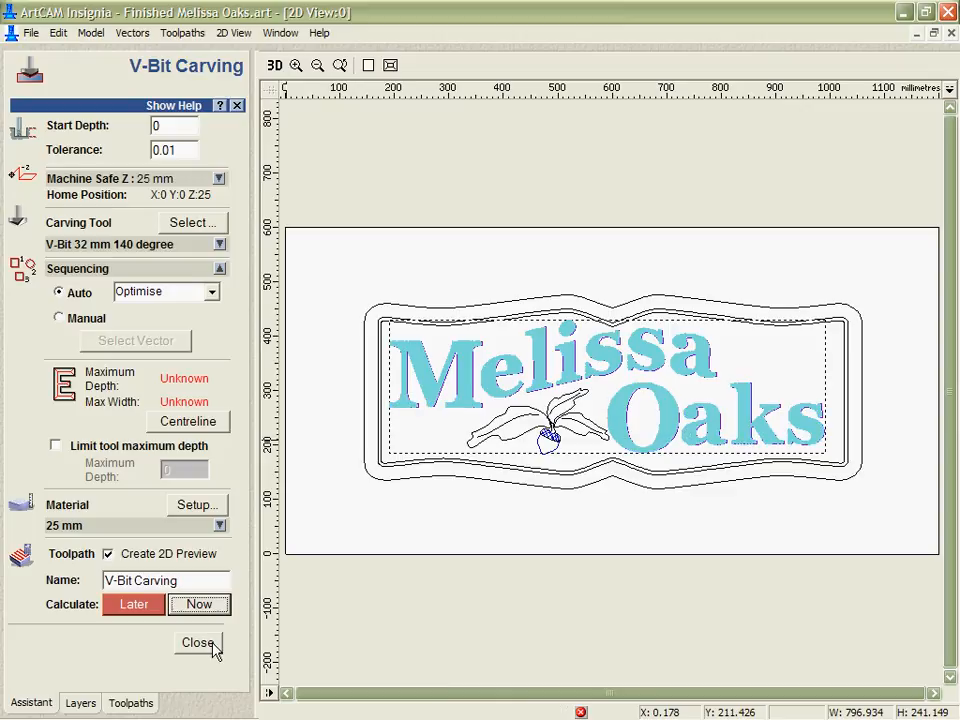
left_click(200, 604)
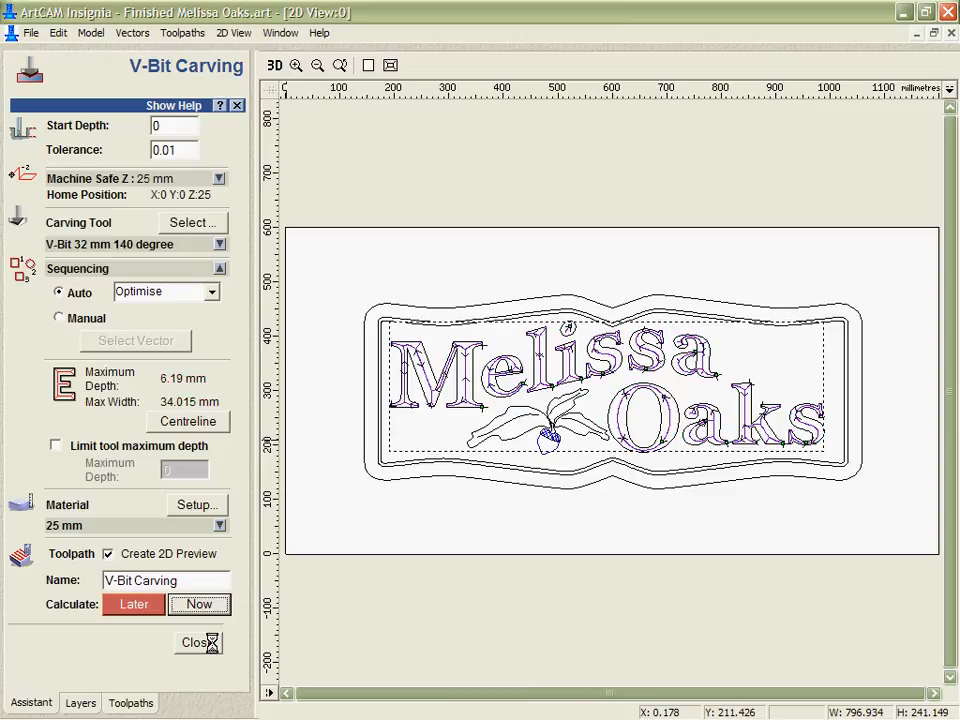
left_click(194, 642)
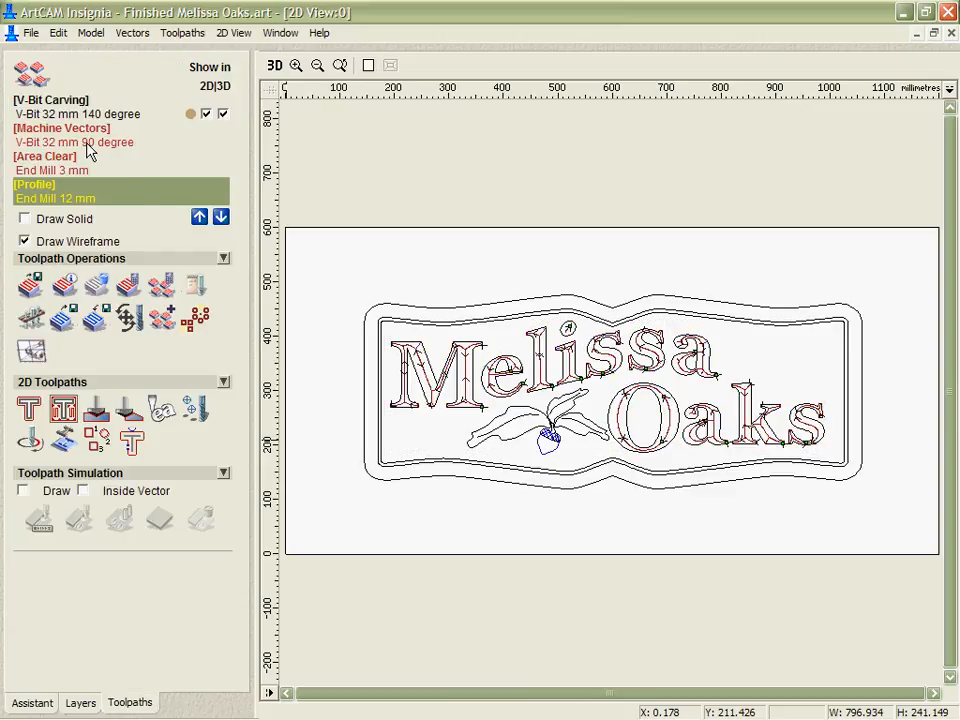
double_click(72, 140)
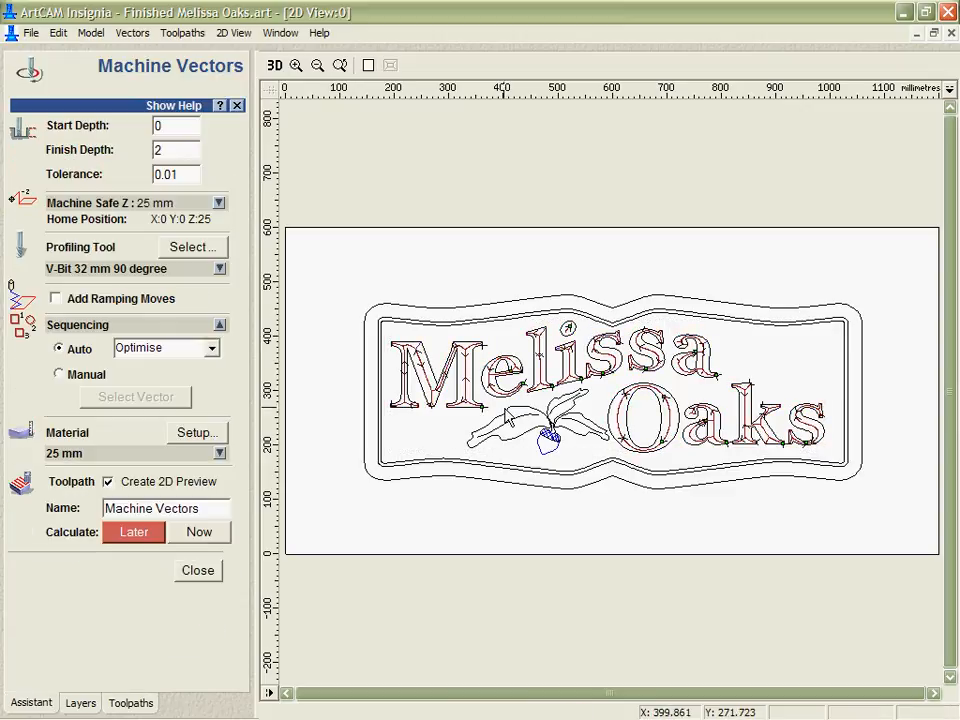
Step: Calculate the Machine Vectors and Area Clear toolpaths, leaving the Profile toolpath selected next
left_click(198, 532)
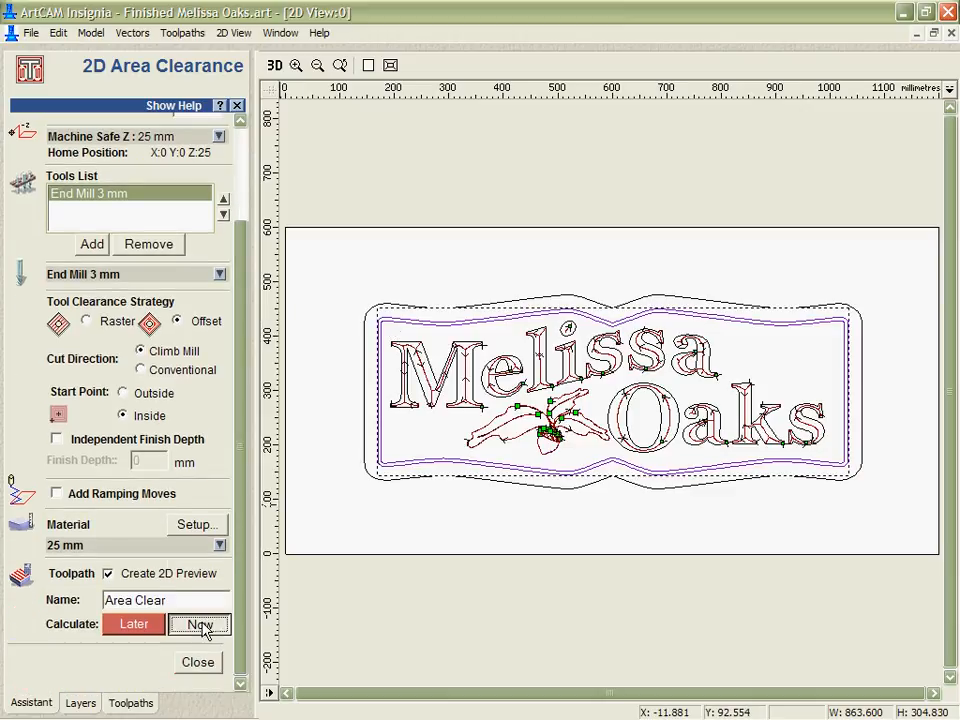
left_click(200, 624)
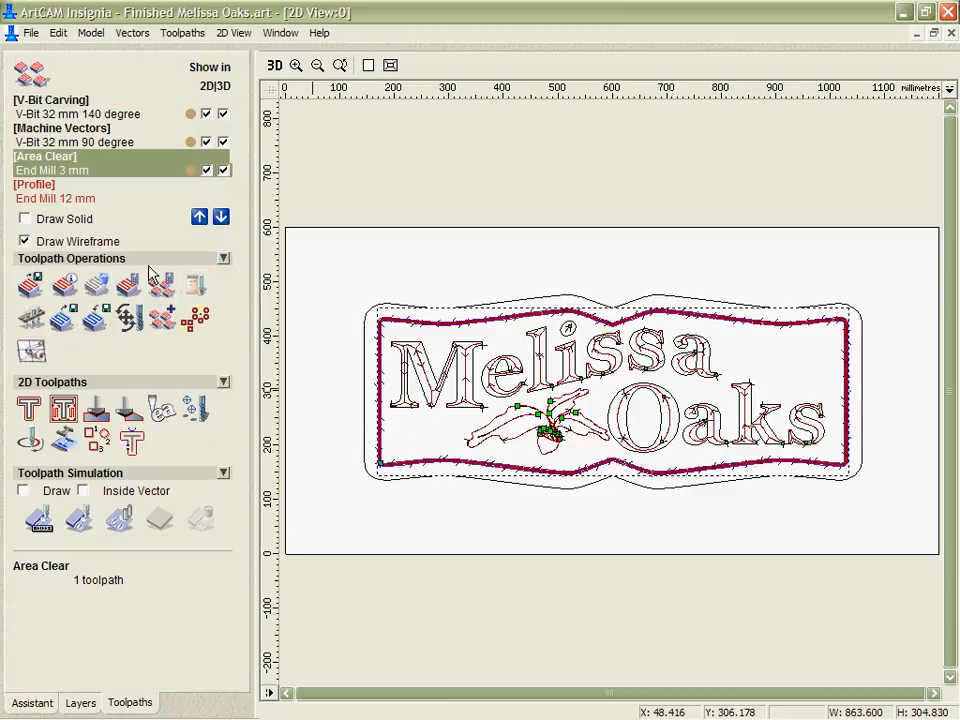
left_click(56, 198)
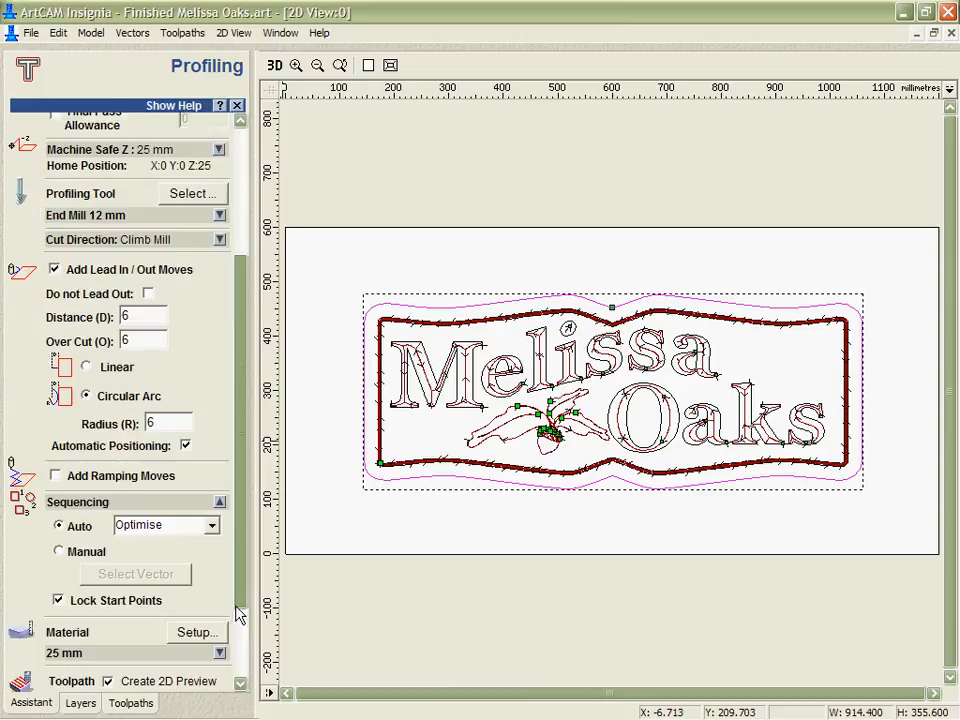
Step: Calculate the 12 mm end mill Profile cutout around the sign, completing all four toolpaths
left_click(198, 624)
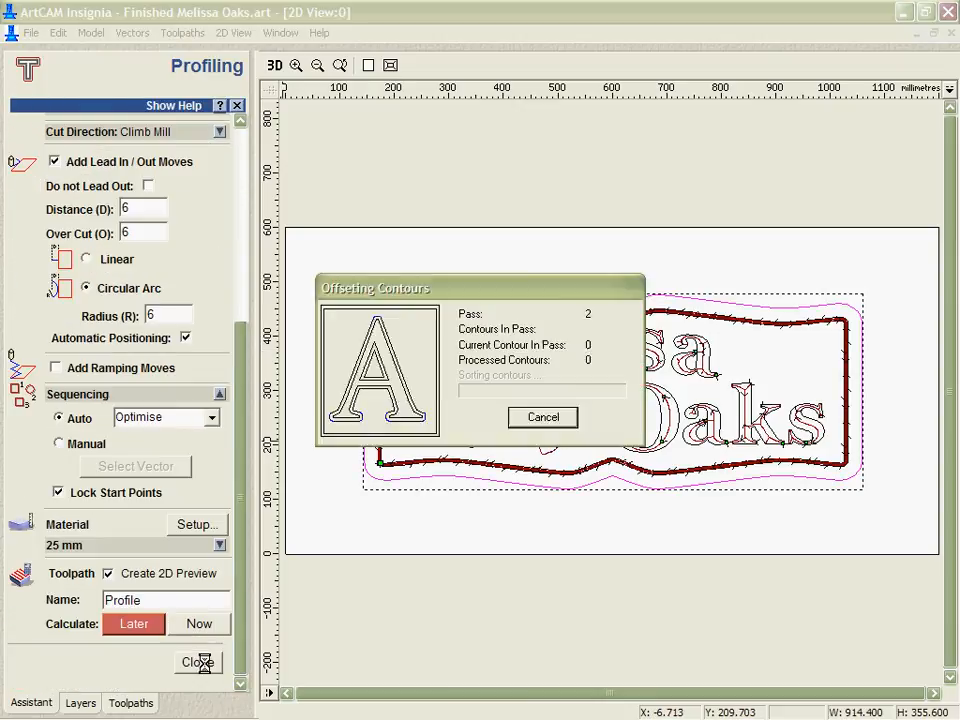
left_click(198, 624)
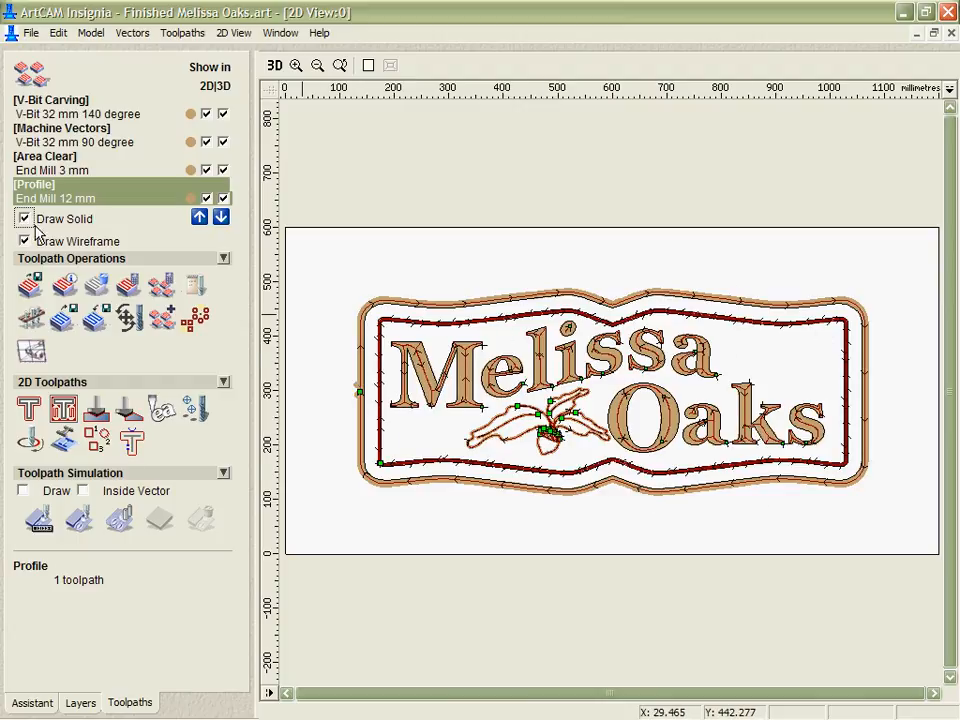
Step: In 3D View, simulate the V-Bit Carving toolpath and play it so the lettering is cut into the block
left_click(24, 218)
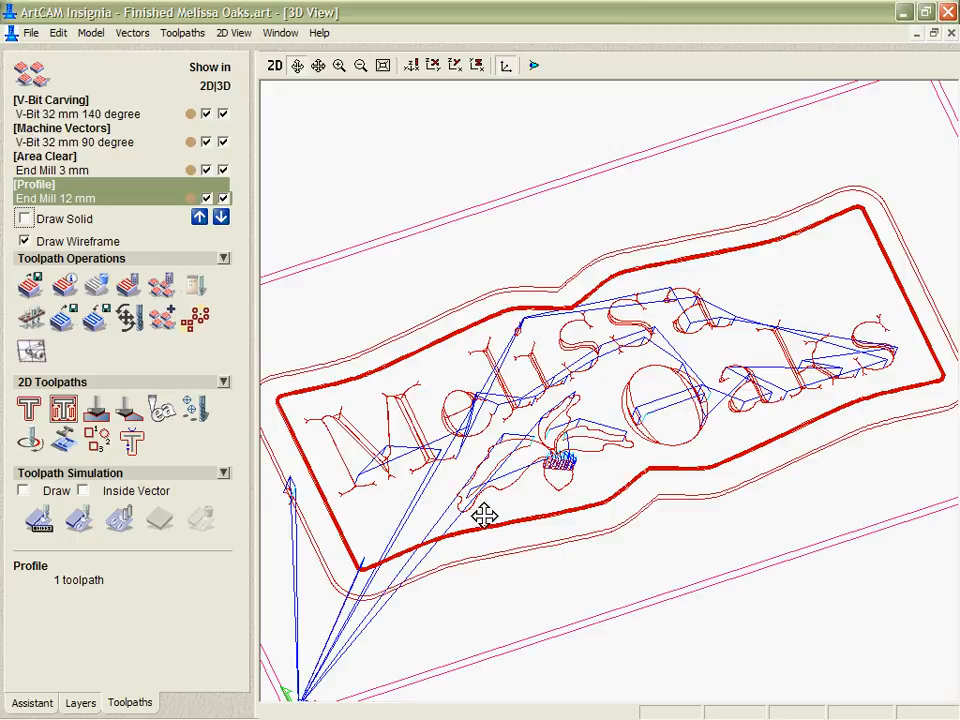
mouse_move(692, 480)
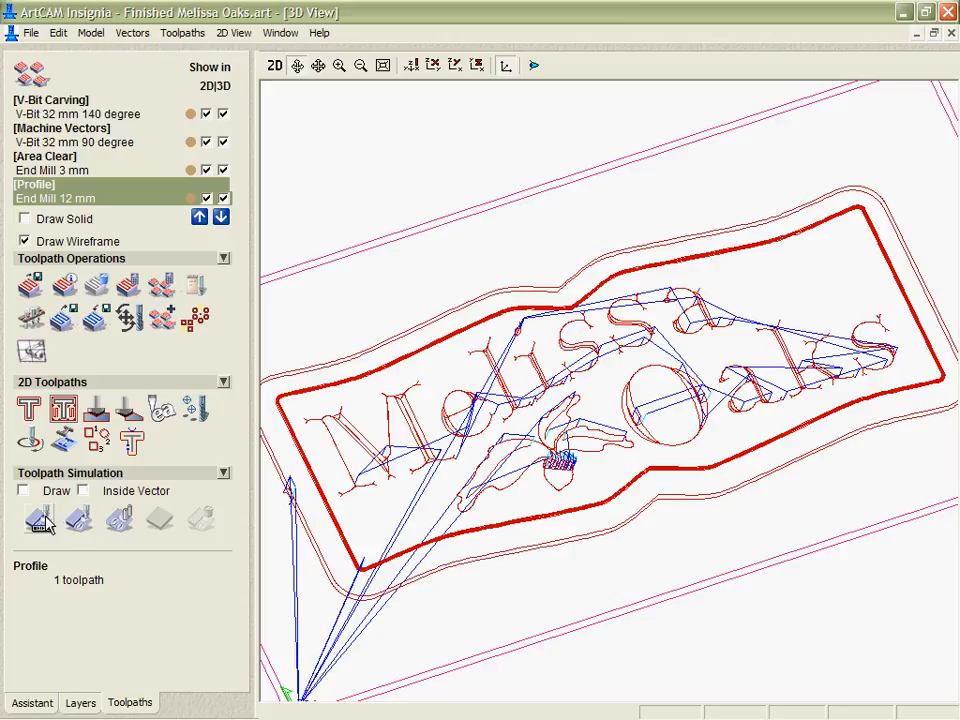
left_click(76, 114)
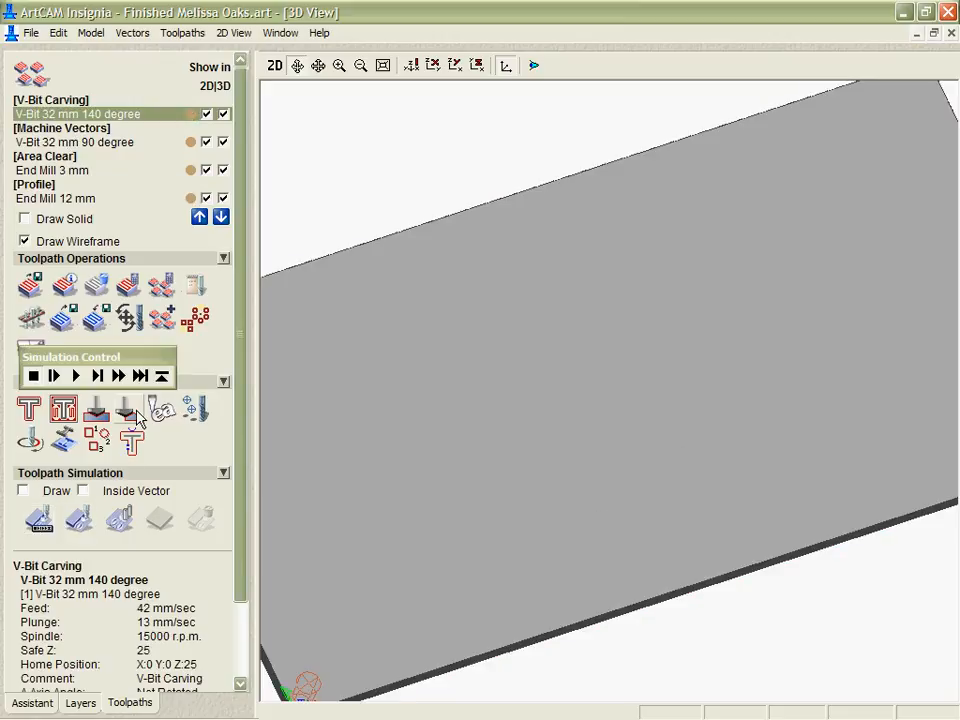
left_click_drag(96, 356, 350, 144)
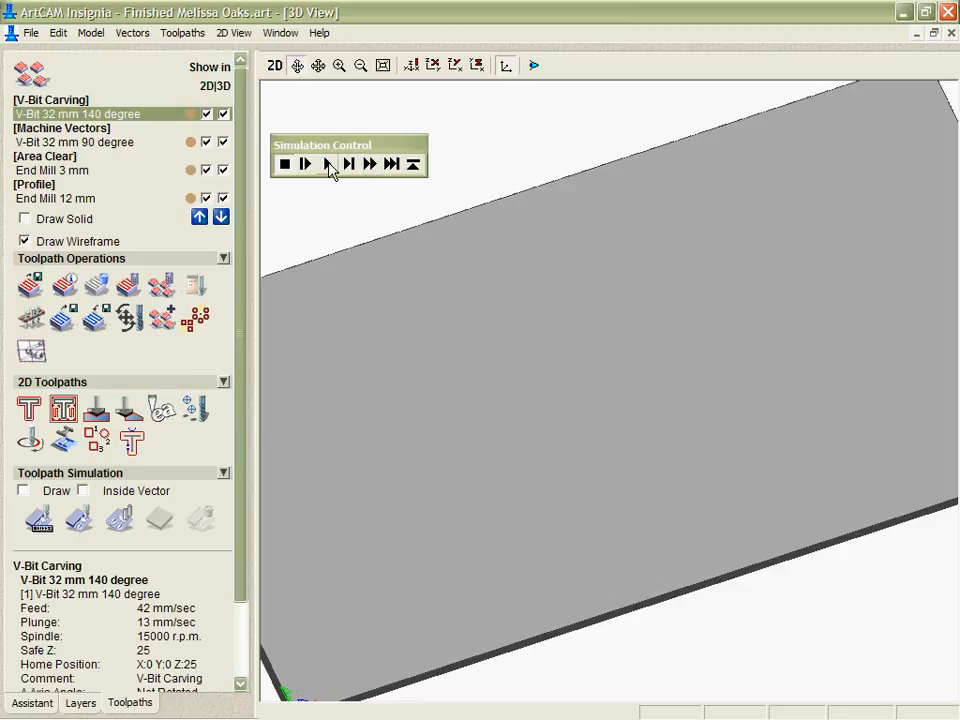
left_click(304, 164)
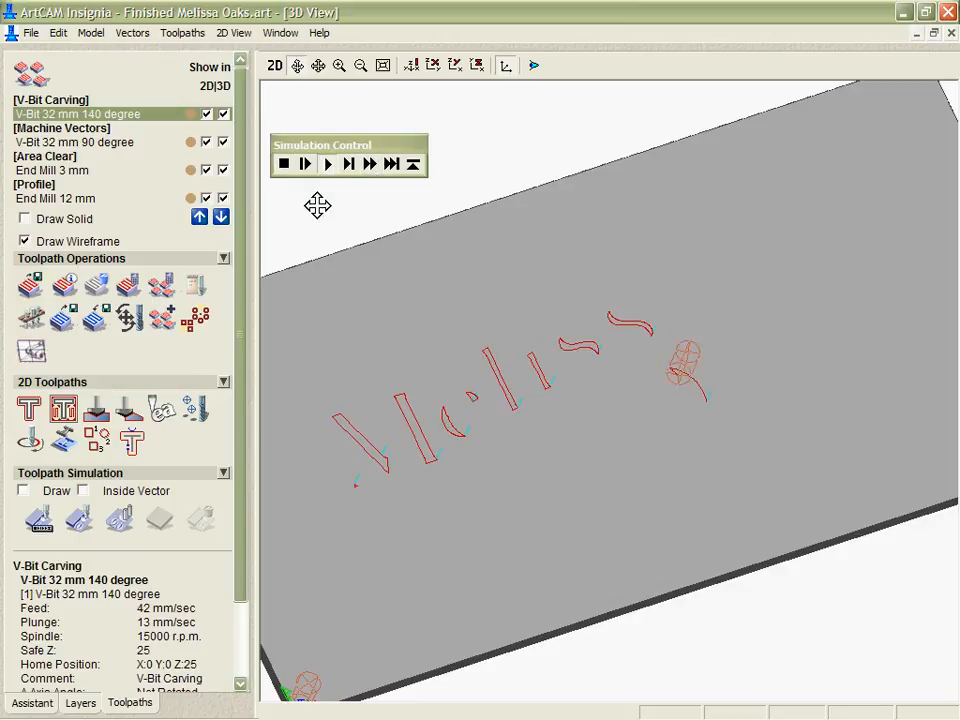
left_click(348, 164)
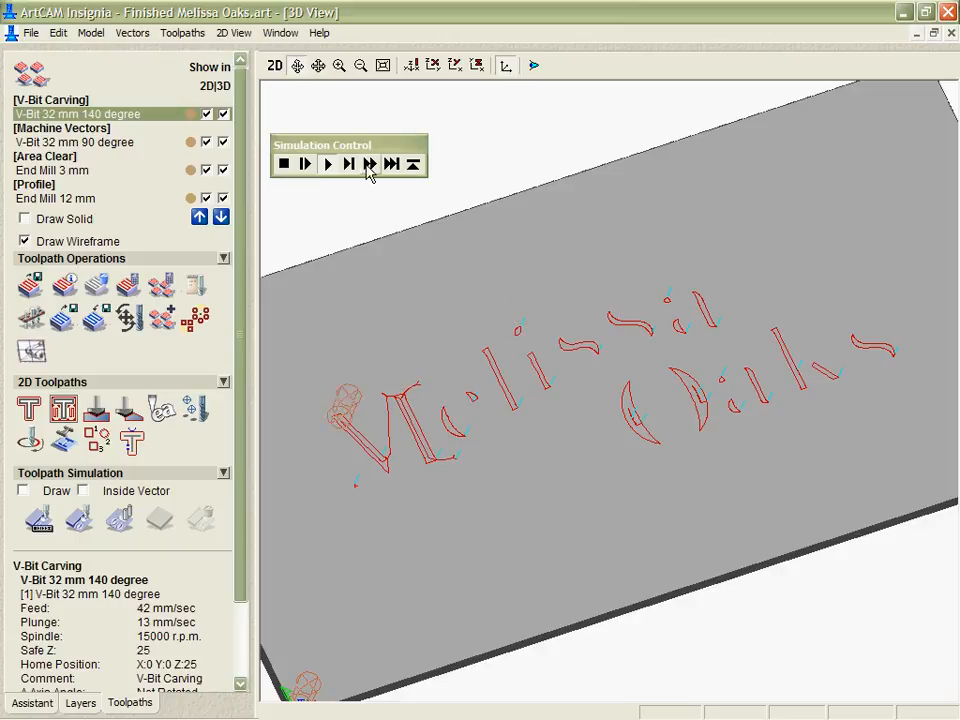
left_click(348, 164)
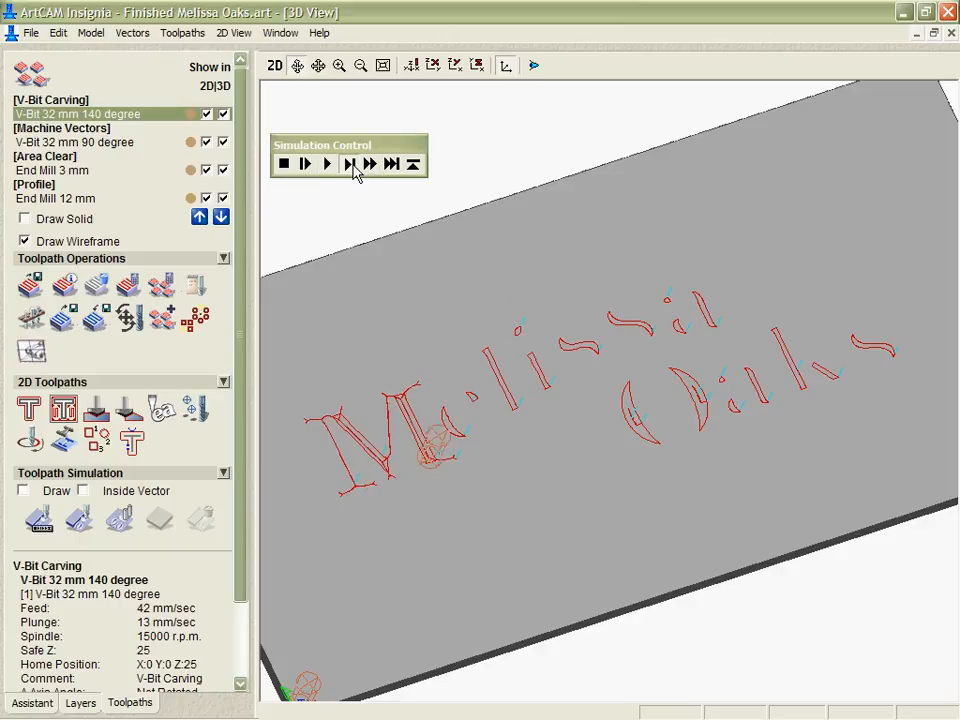
left_click(348, 164)
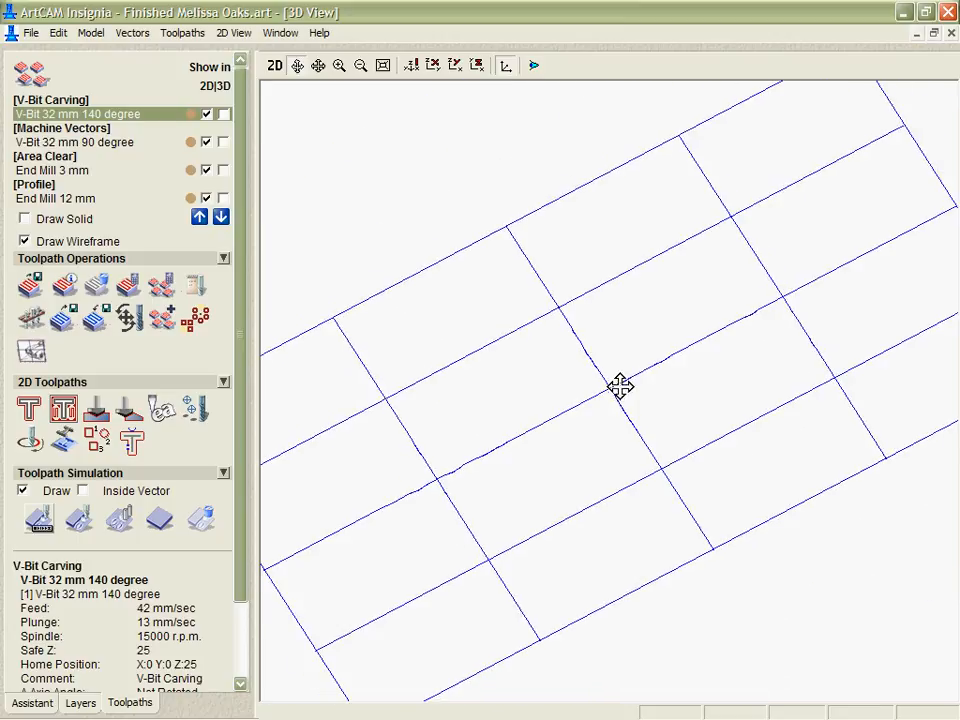
Step: Simulate all toolpaths together and zoom out and rotate to inspect the whole carved sign block
left_click(118, 518)
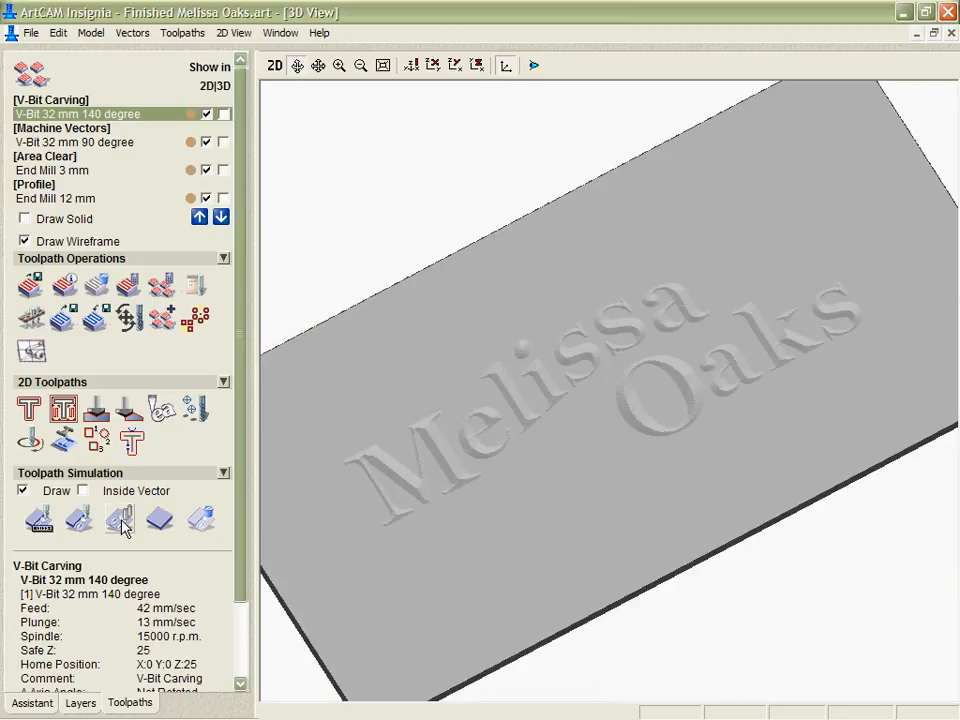
left_click(120, 520)
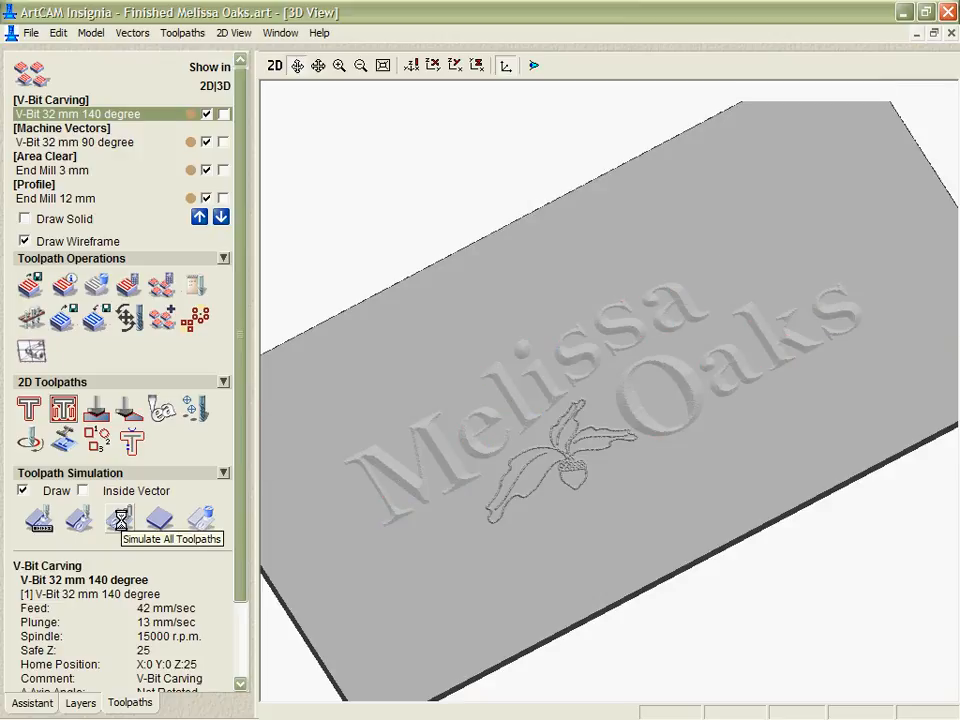
left_click(118, 518)
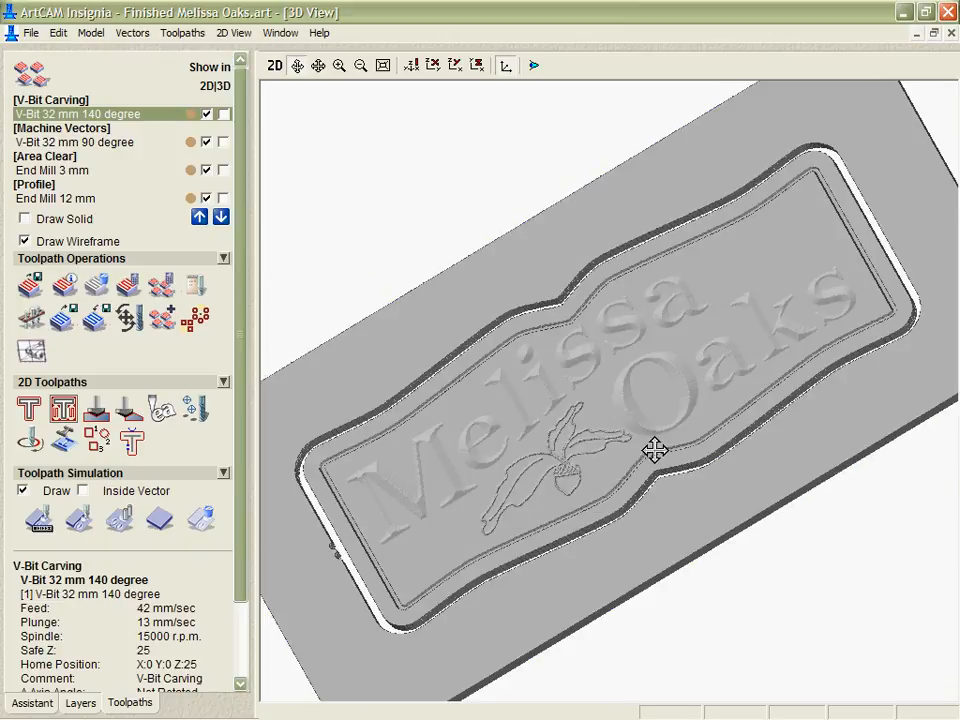
left_click_drag(656, 450, 684, 396)
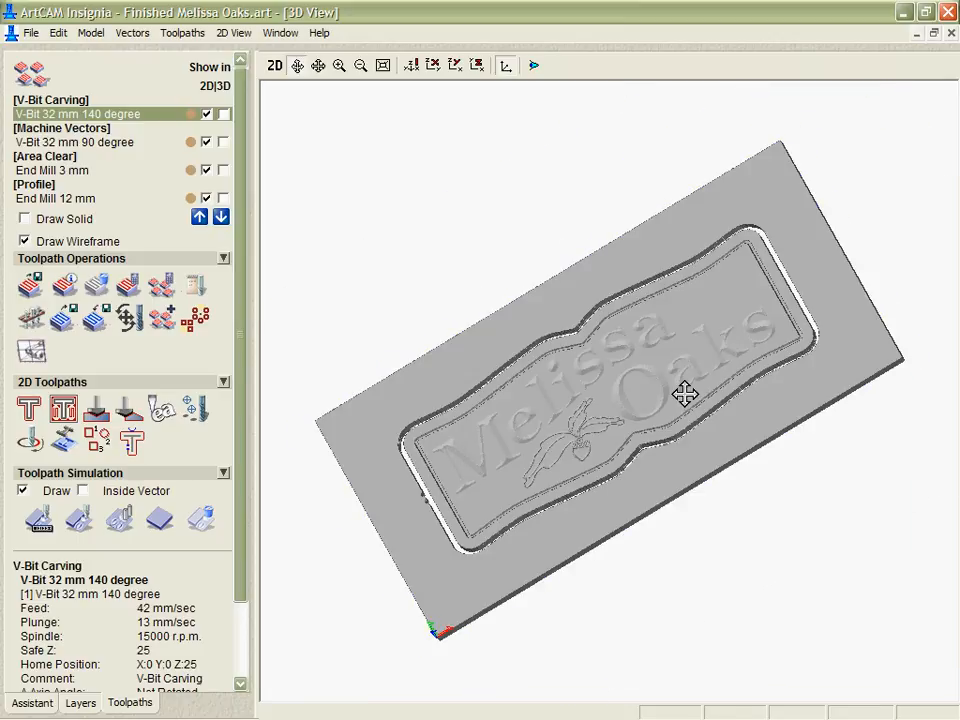
left_click_drag(684, 394, 700, 444)
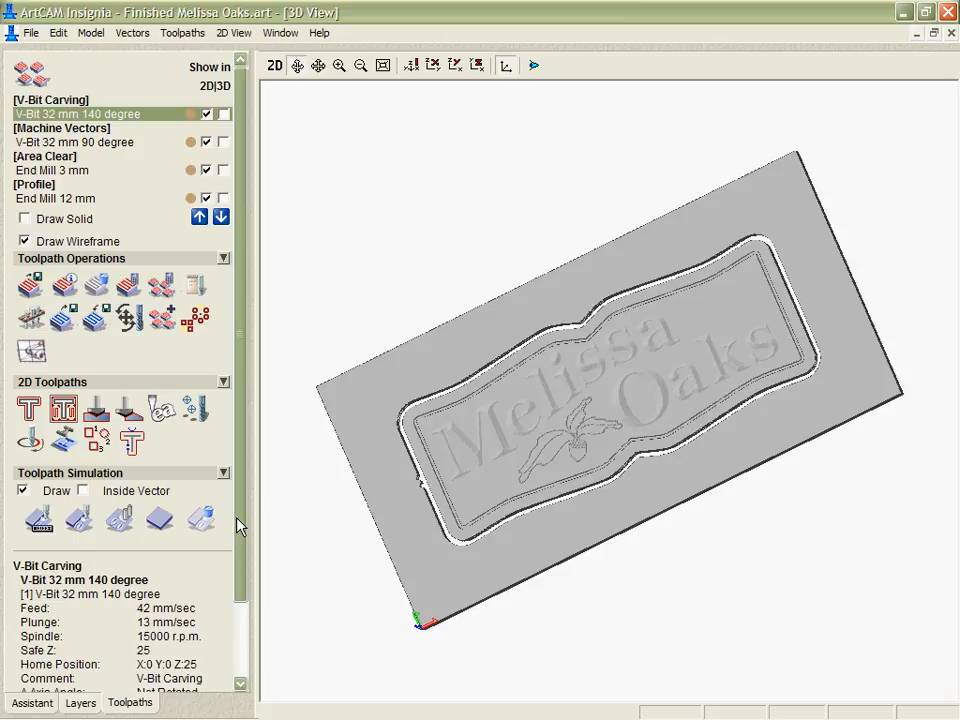
mouse_move(392, 480)
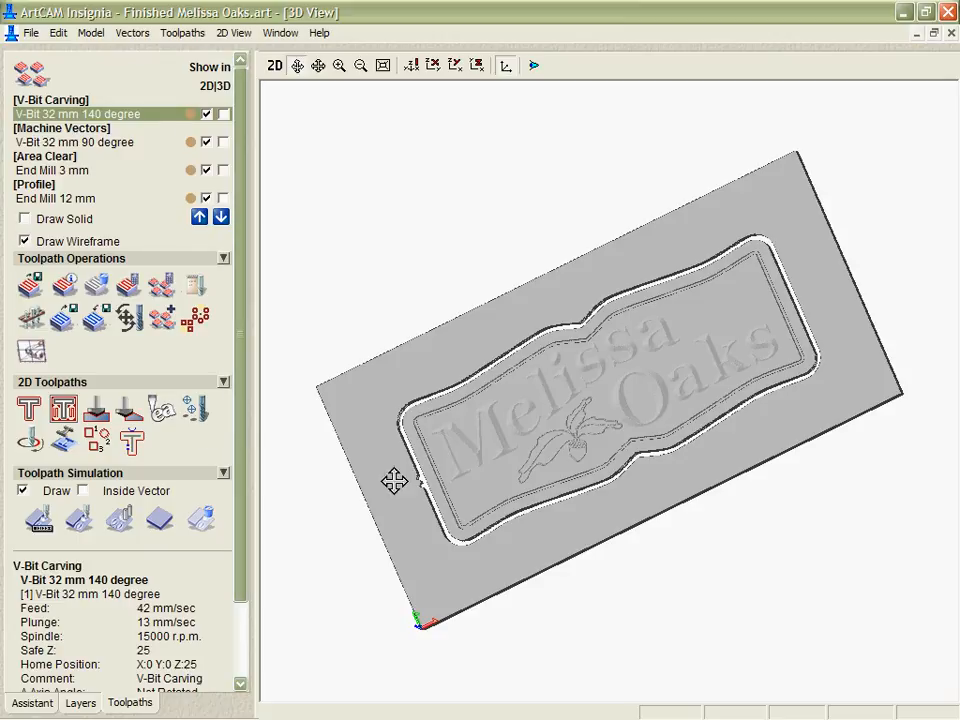
left_click_drag(394, 480, 602, 410)
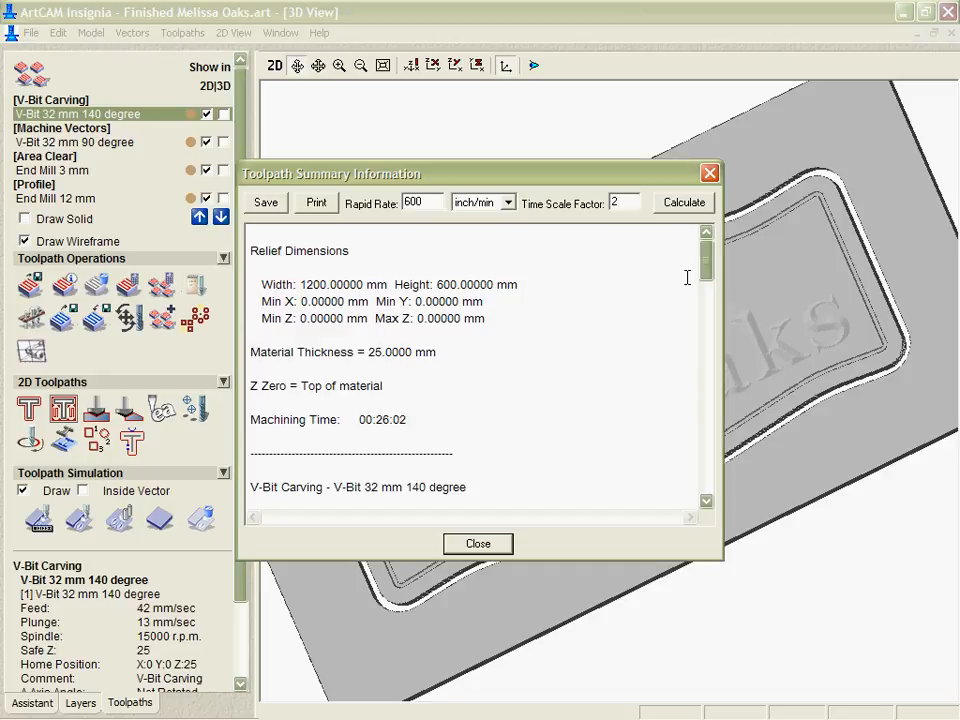
mouse_move(708, 270)
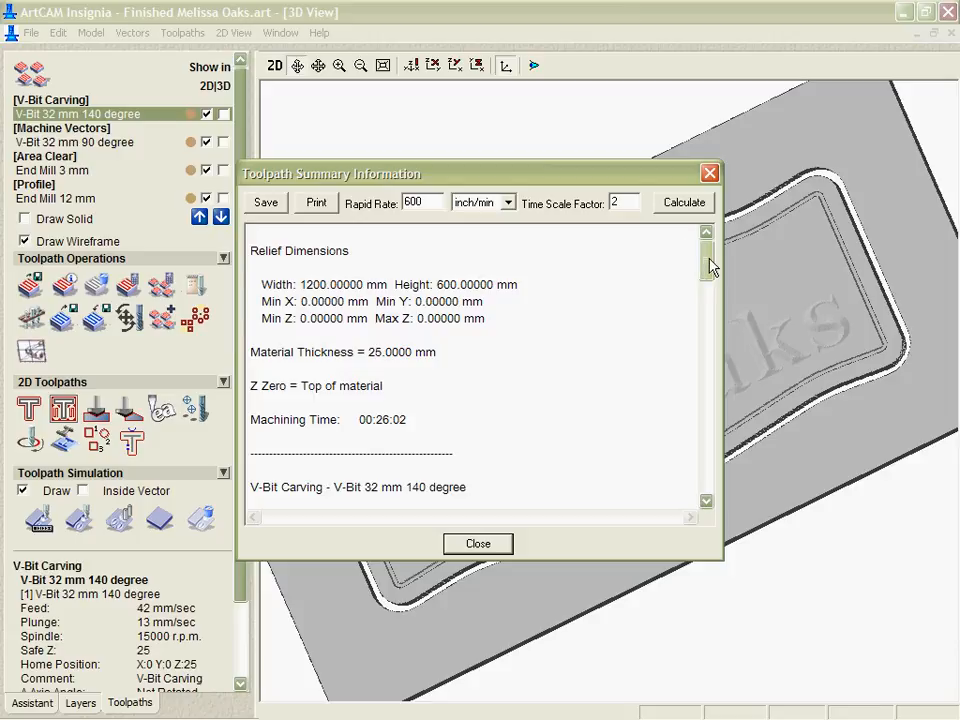
Step: Scroll through each toolpath's machining time in Toolpath Summary (26:02 total) and close it
scroll("down", 3)
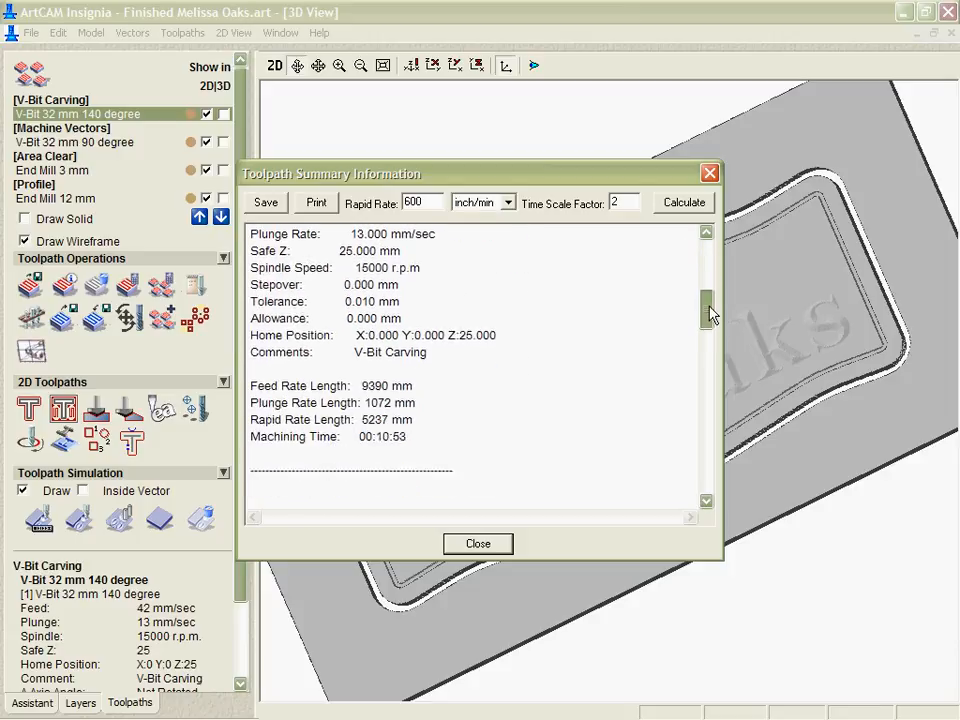
scroll("down", 3)
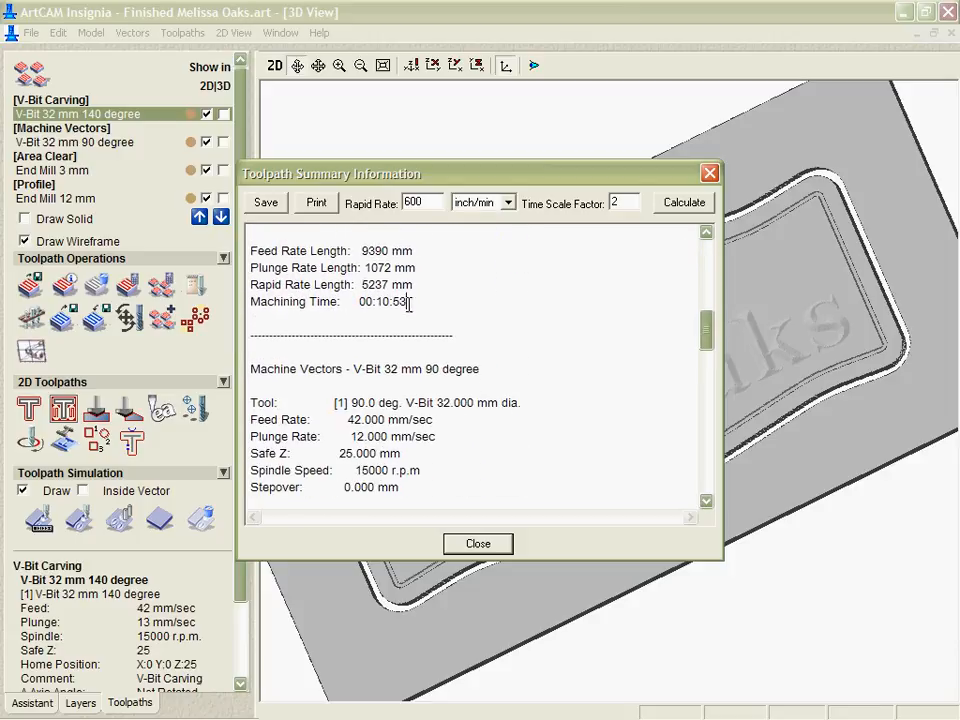
scroll("down", 3)
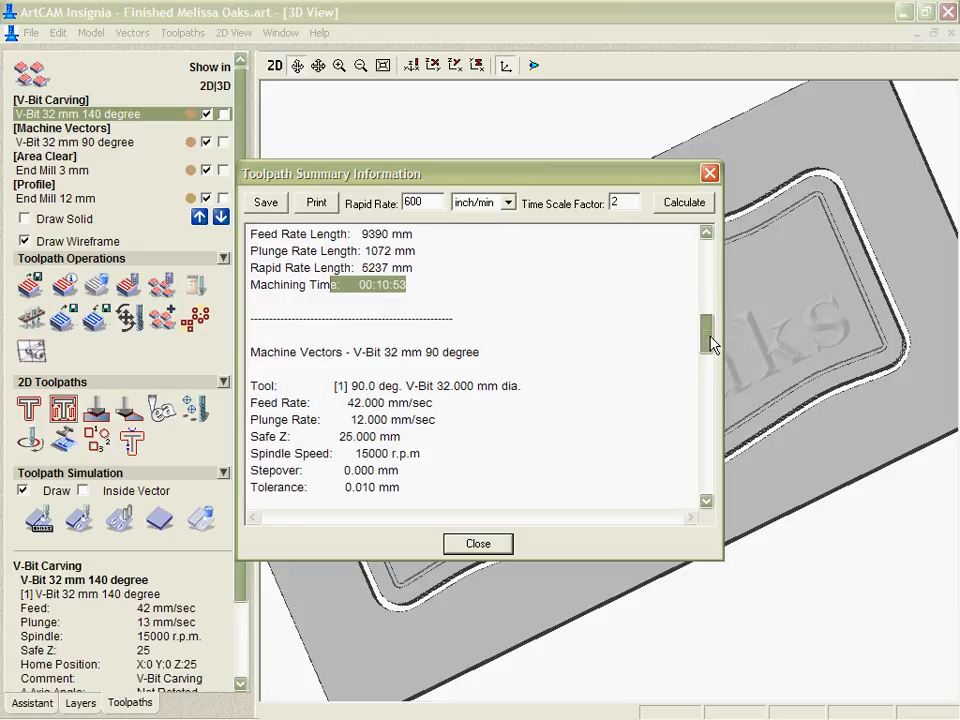
scroll("down", 3)
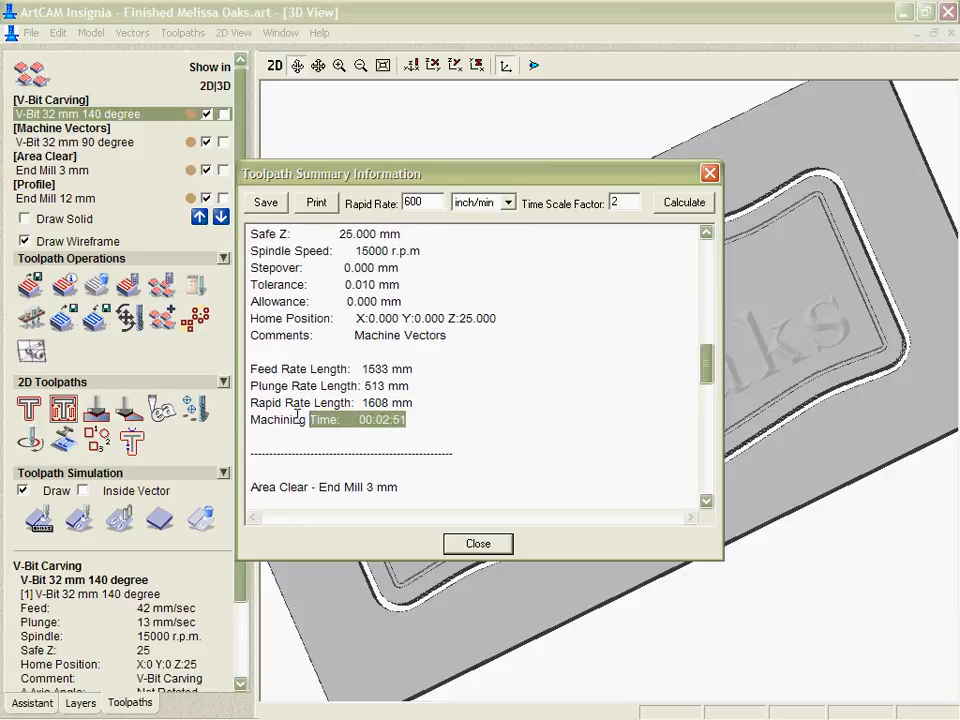
scroll("down", 3)
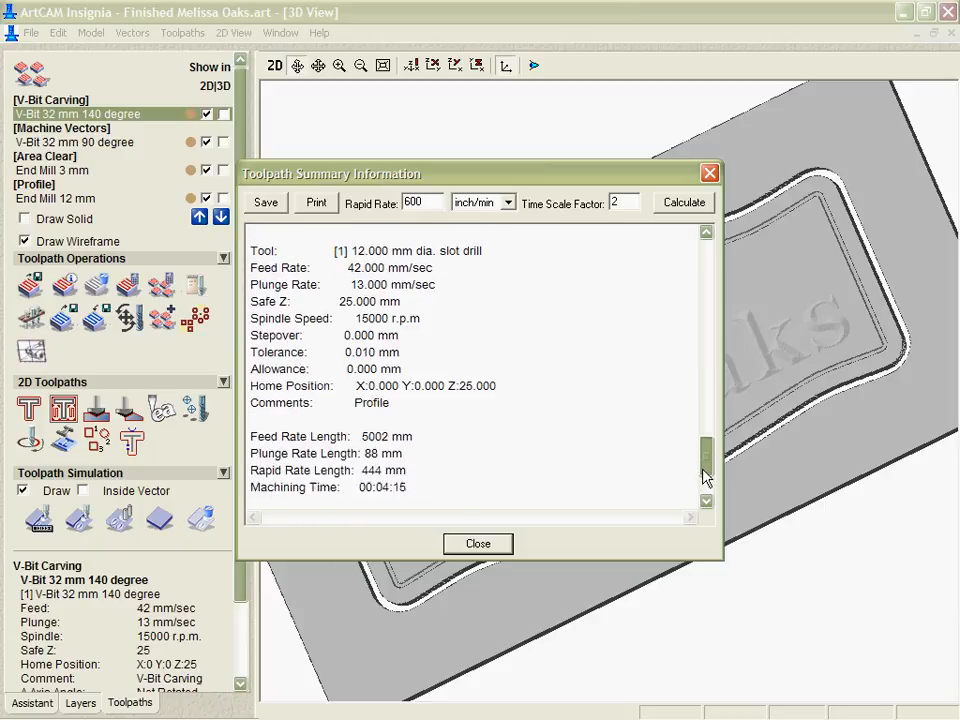
scroll("down", 3)
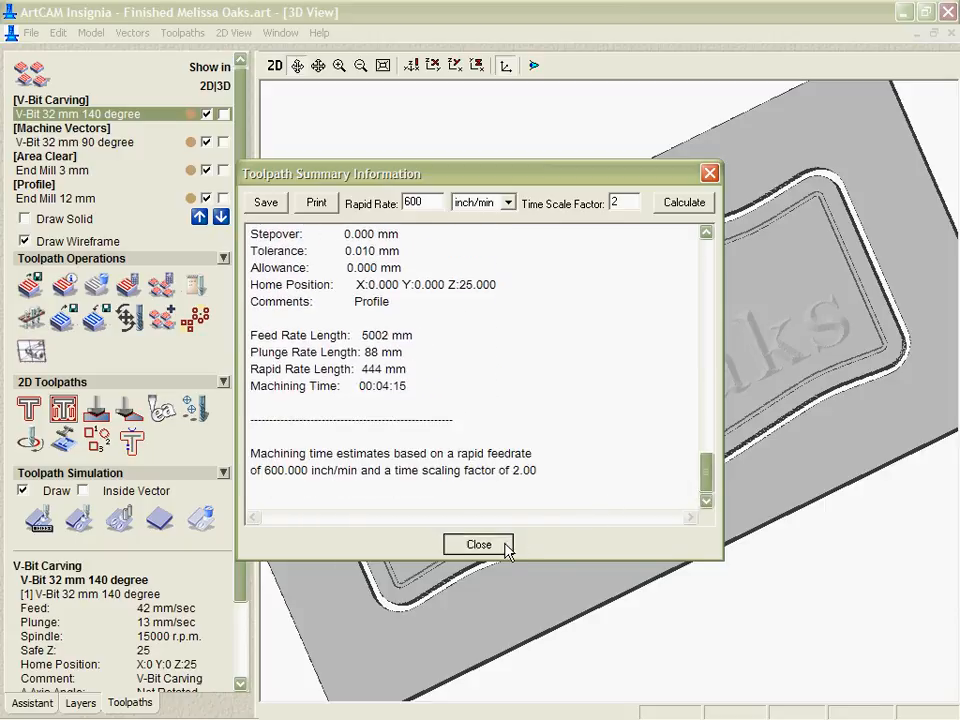
left_click(478, 544)
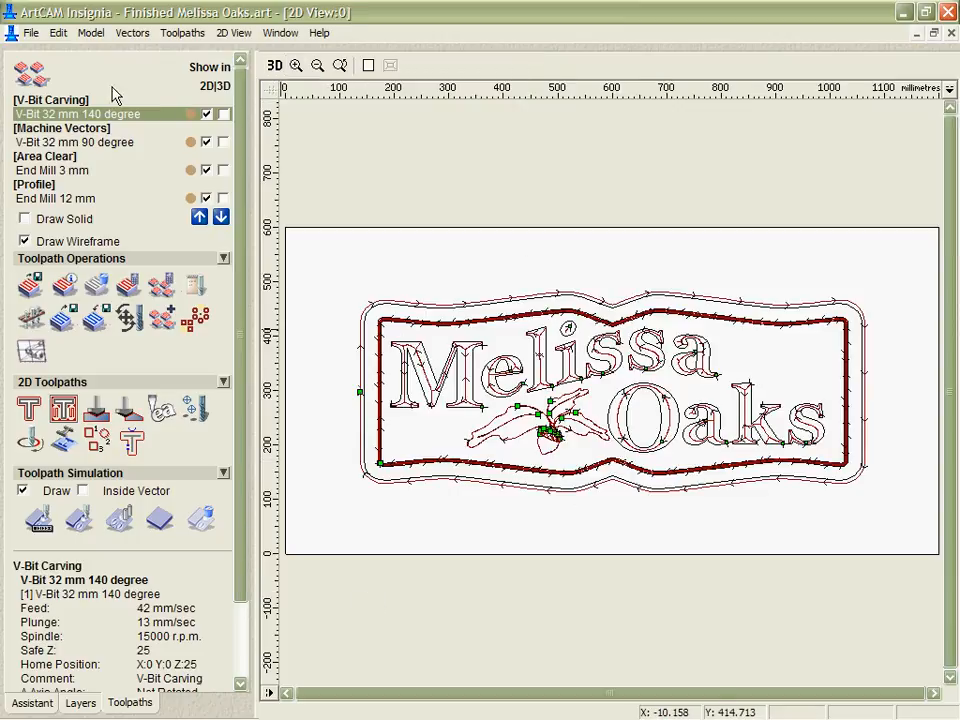
Step: Switch between Assistant and Toolpaths tabs to resize the vectors, ending at Batch Calculate for all toolpaths
left_click(32, 702)
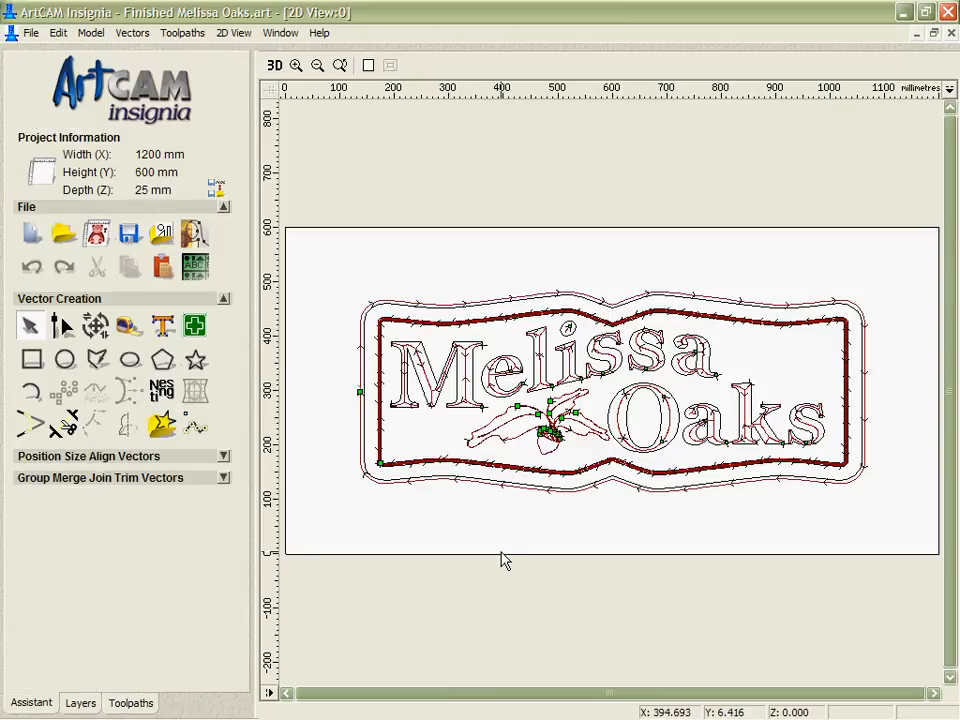
mouse_move(100, 684)
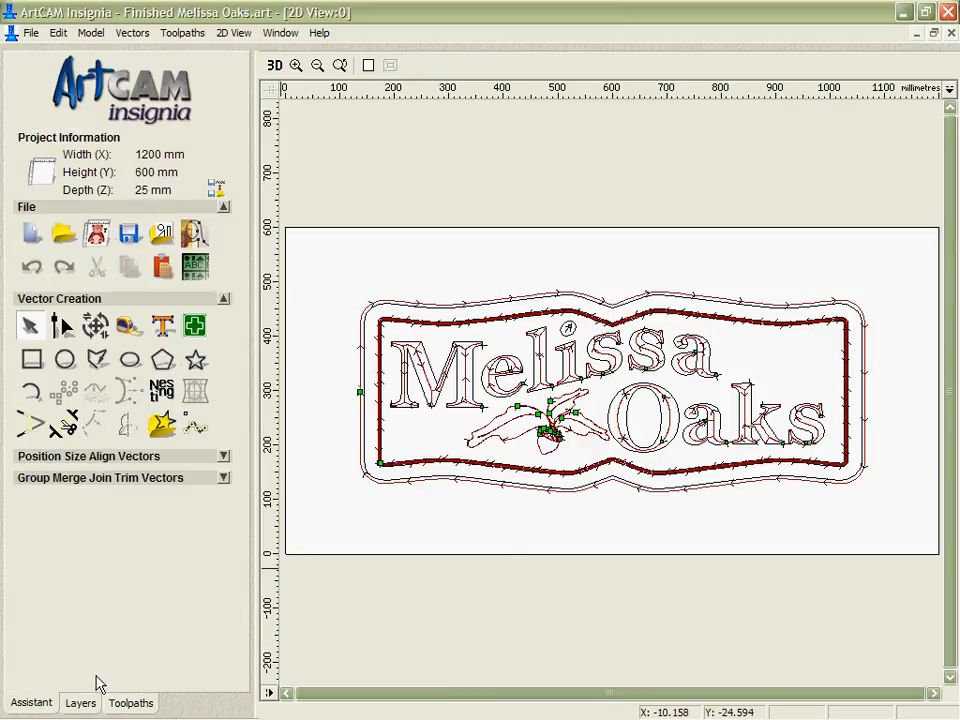
left_click(128, 704)
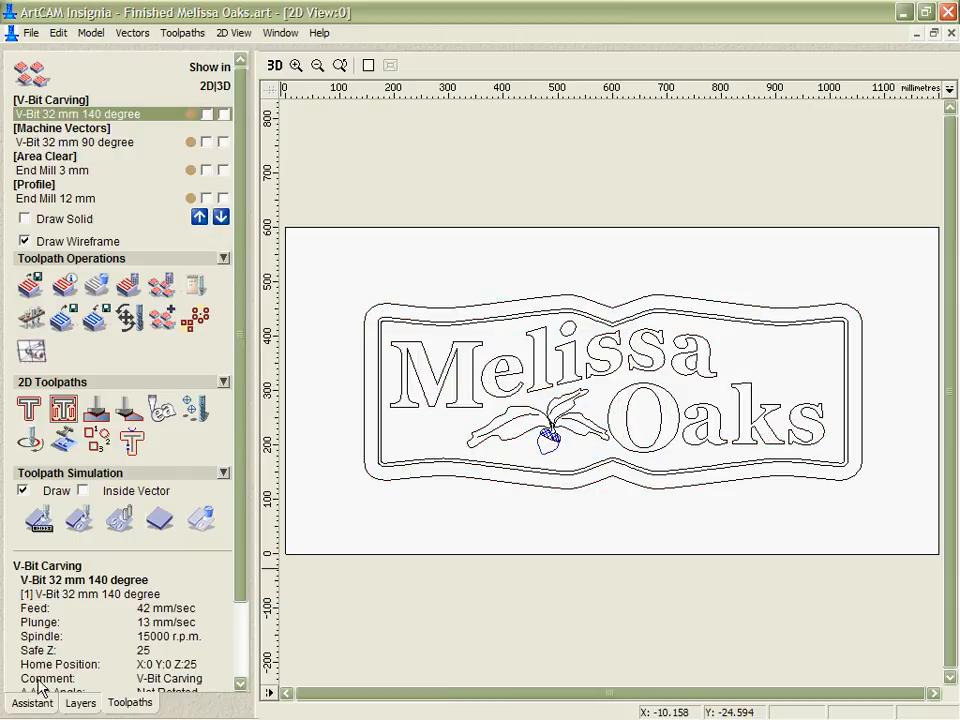
left_click(32, 702)
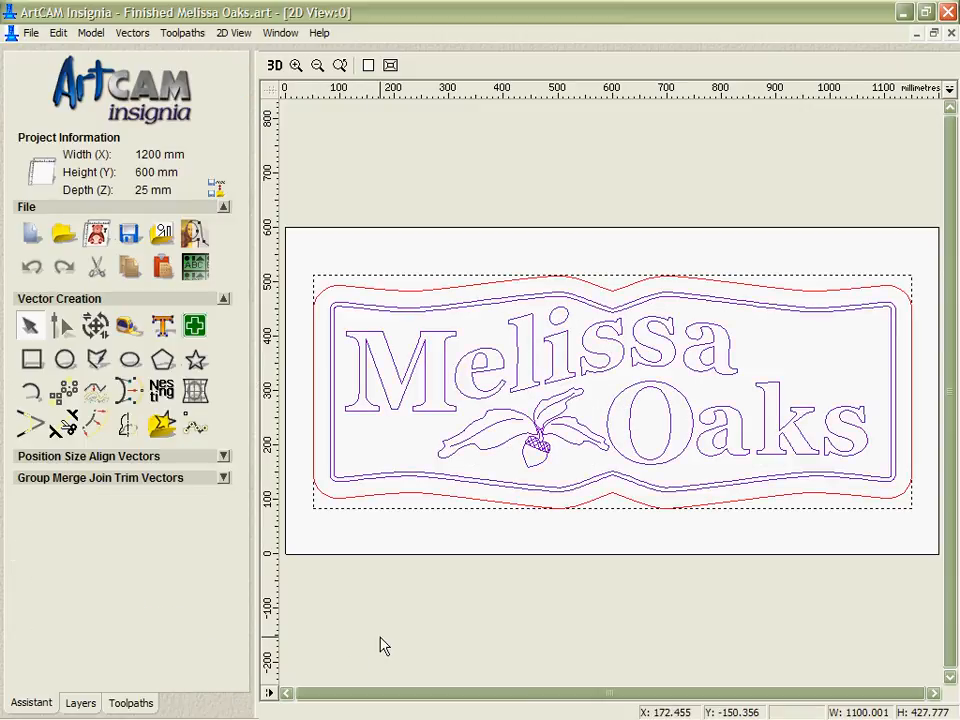
left_click(132, 704)
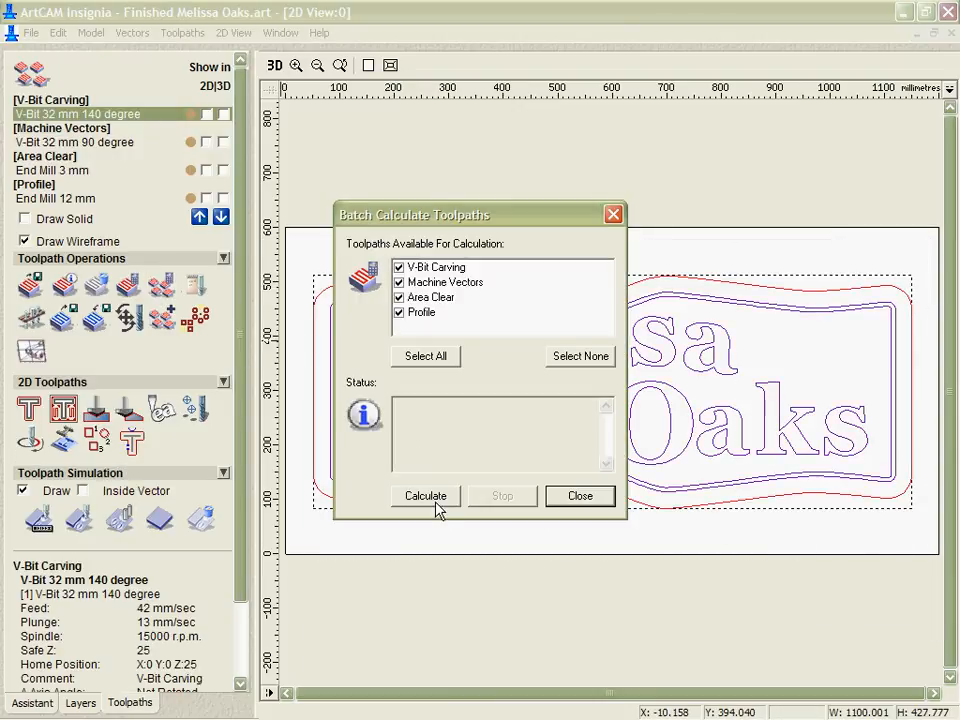
Step: Batch-calculate all four checked toolpaths for the 1100 mm-wide design and close the finished dialog
left_click(424, 496)
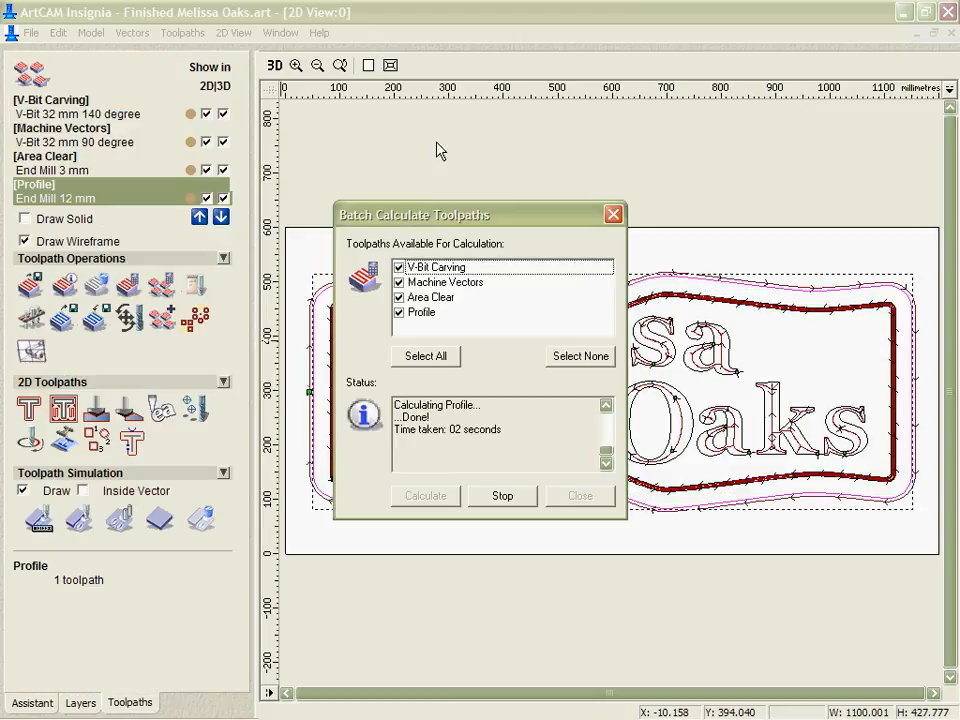
left_click(580, 496)
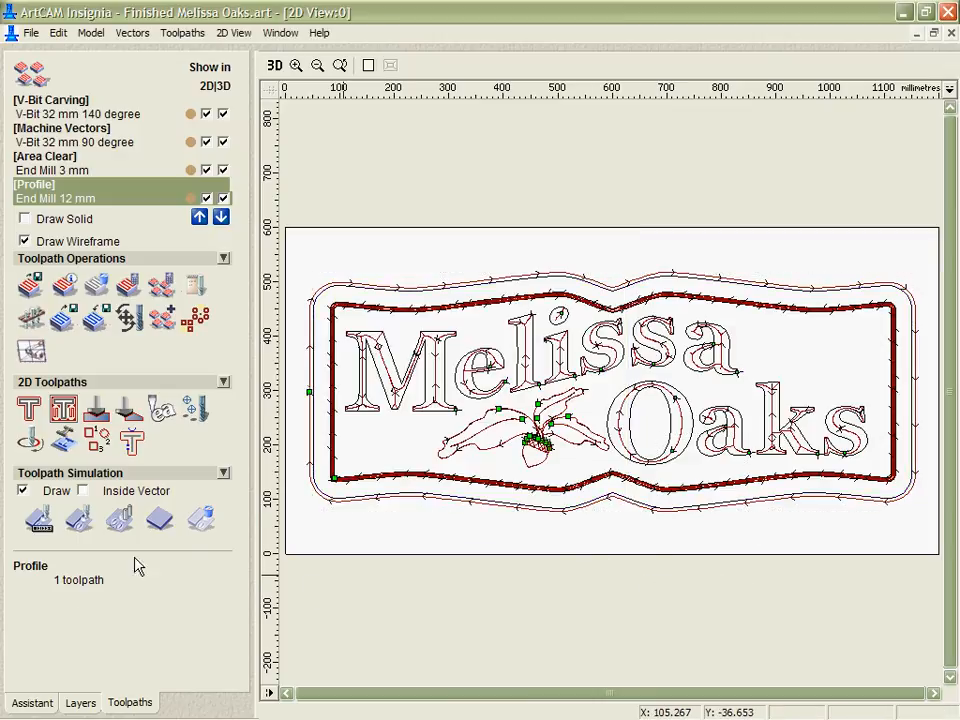
Step: Simulate all recalculated toolpaths in 3D View as a carved, profiled block of the resized sign
left_click(274, 64)
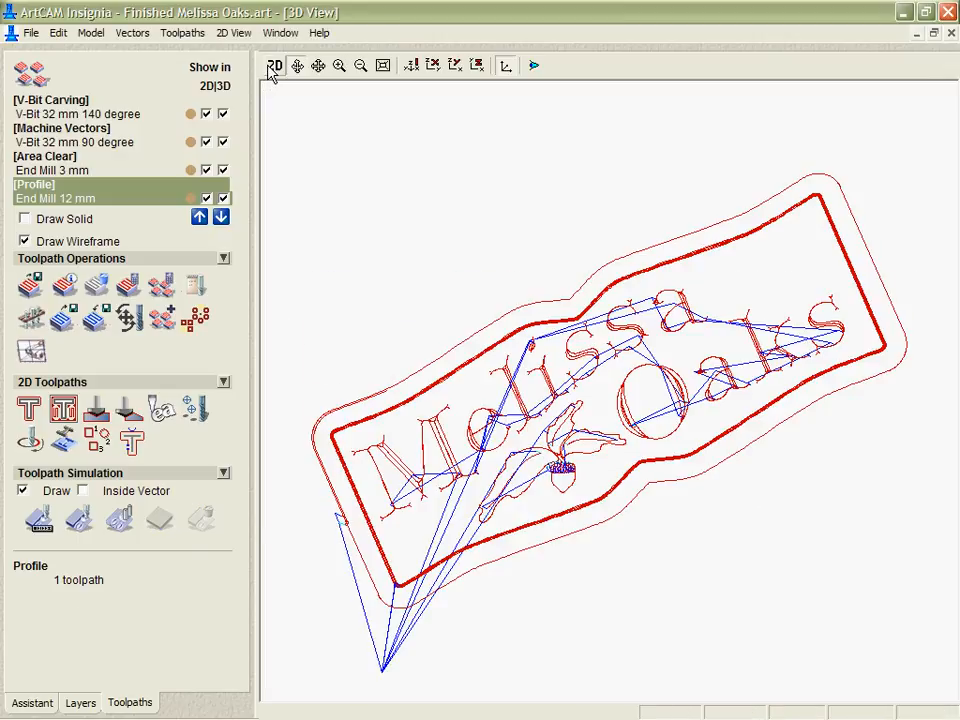
left_click(78, 518)
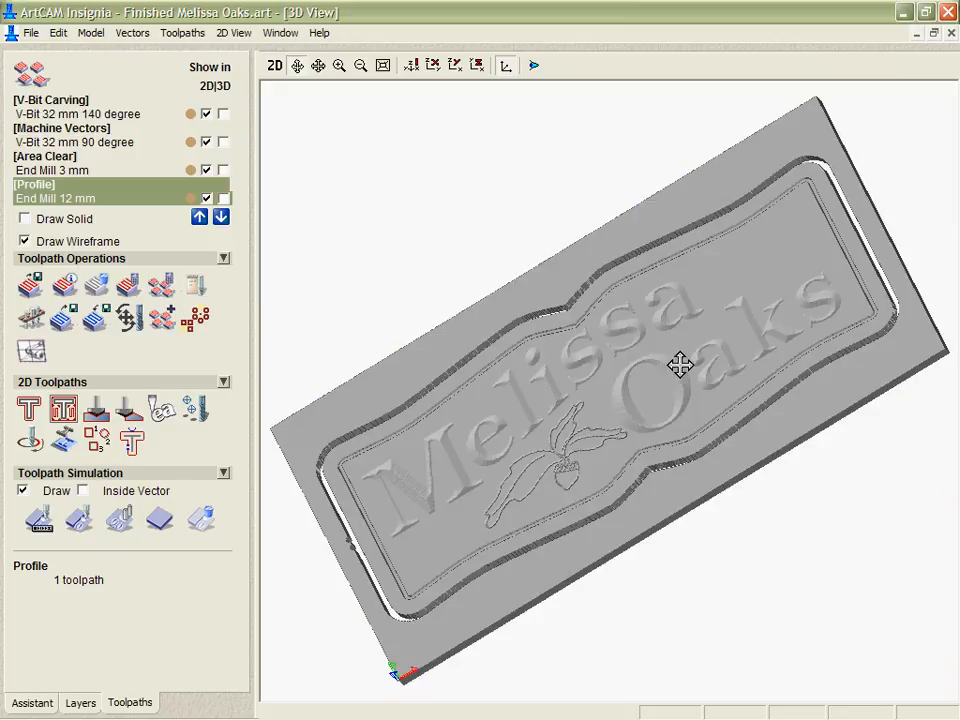
left_click_drag(680, 364, 760, 604)
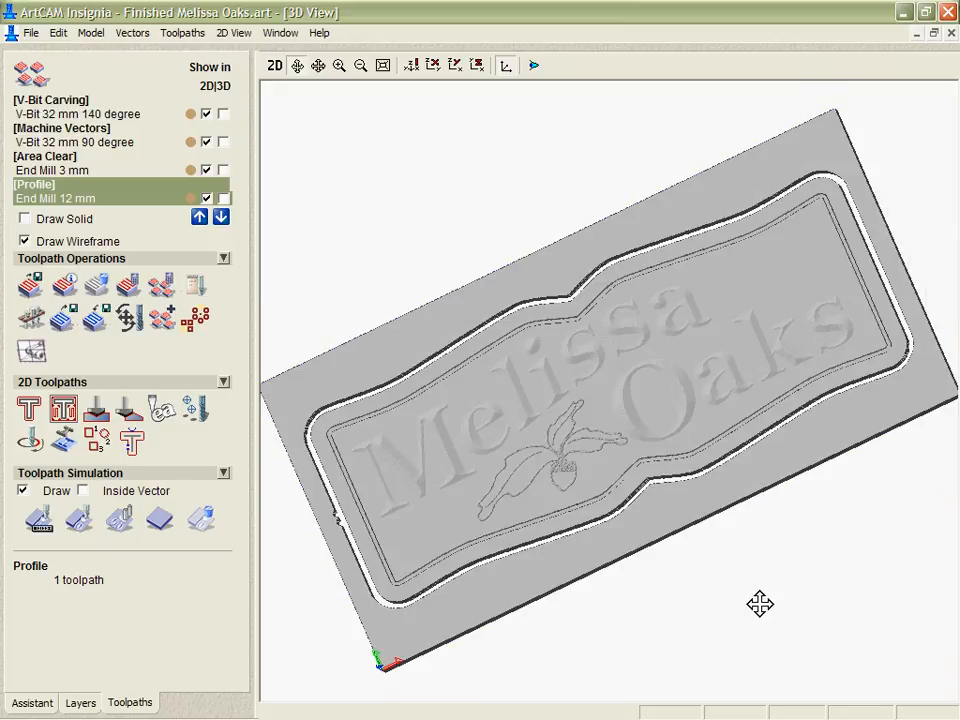